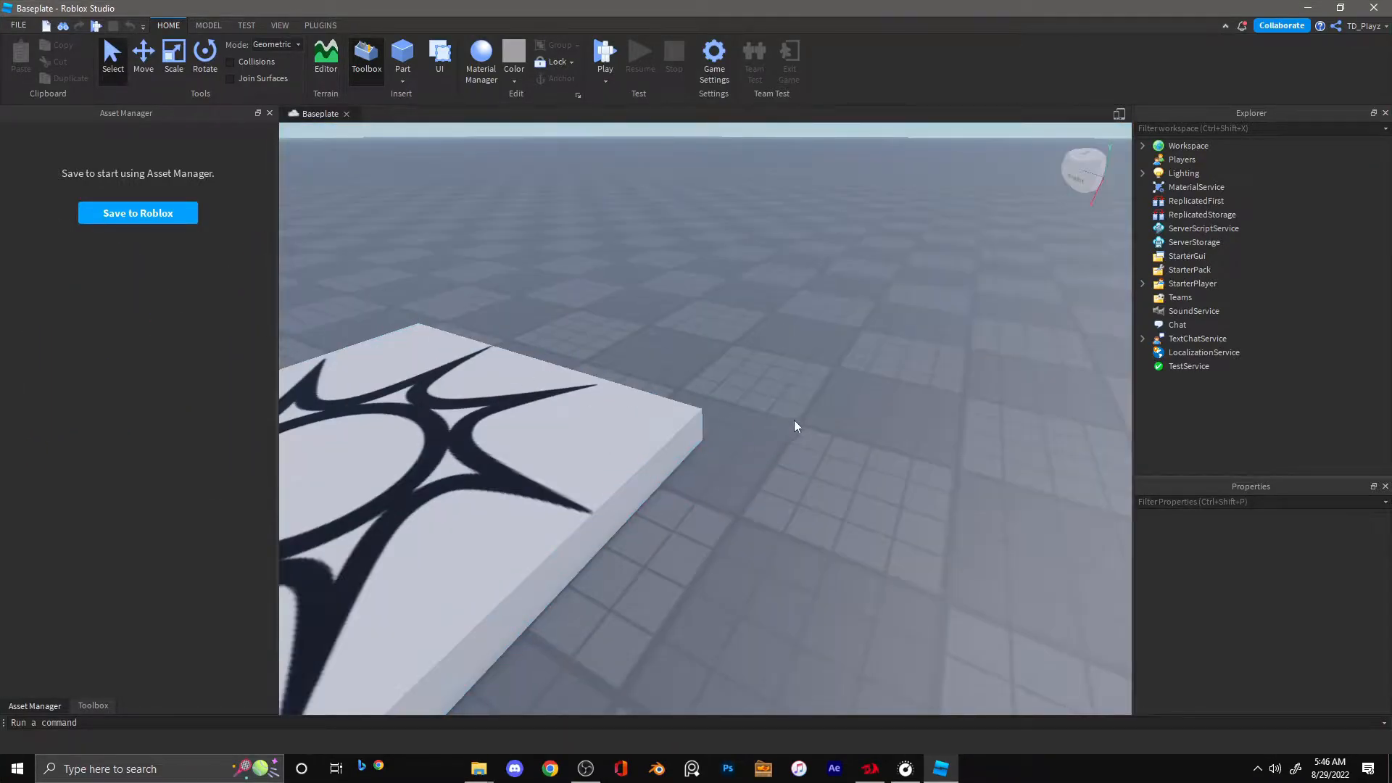
# Launch the Character Inserter plugin and pick the Zuftize avatar
pyautogui.click(319, 25)
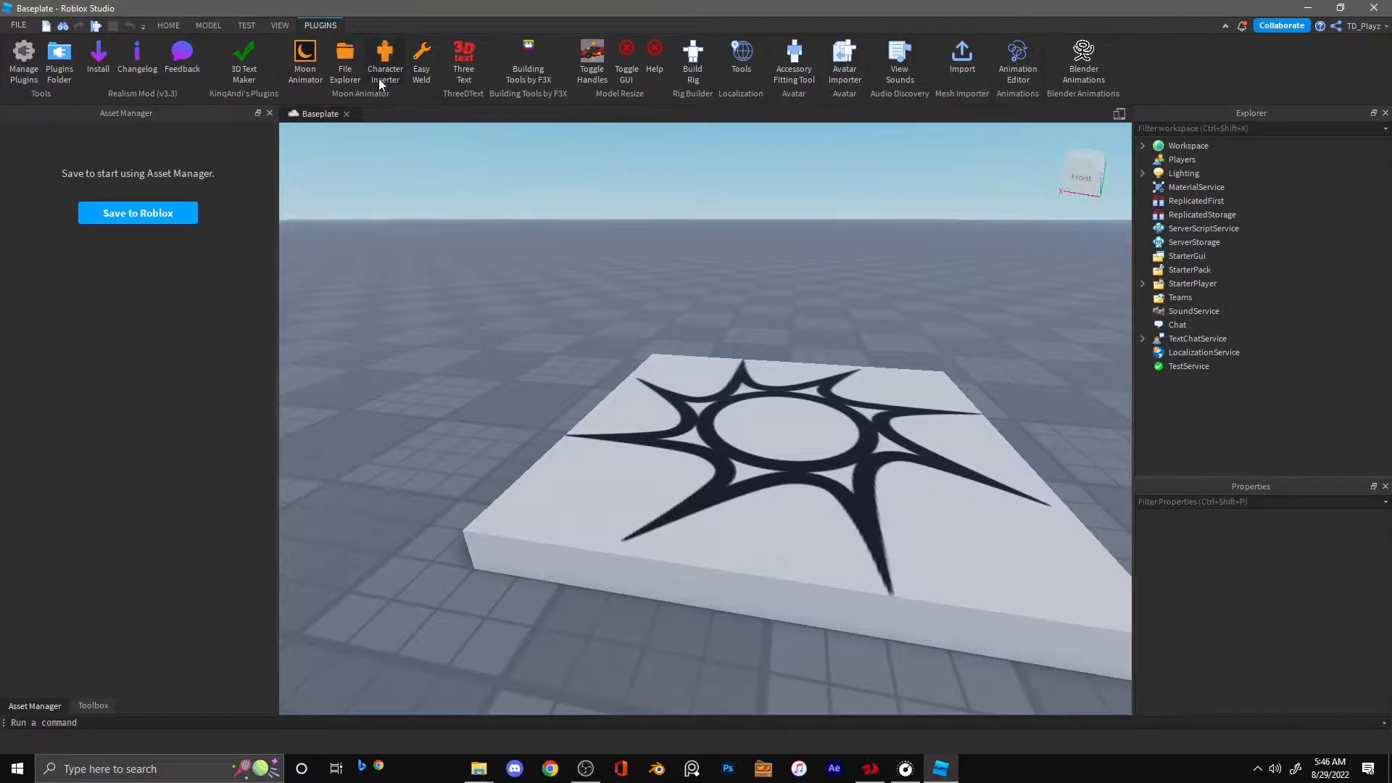
pyautogui.click(384, 58)
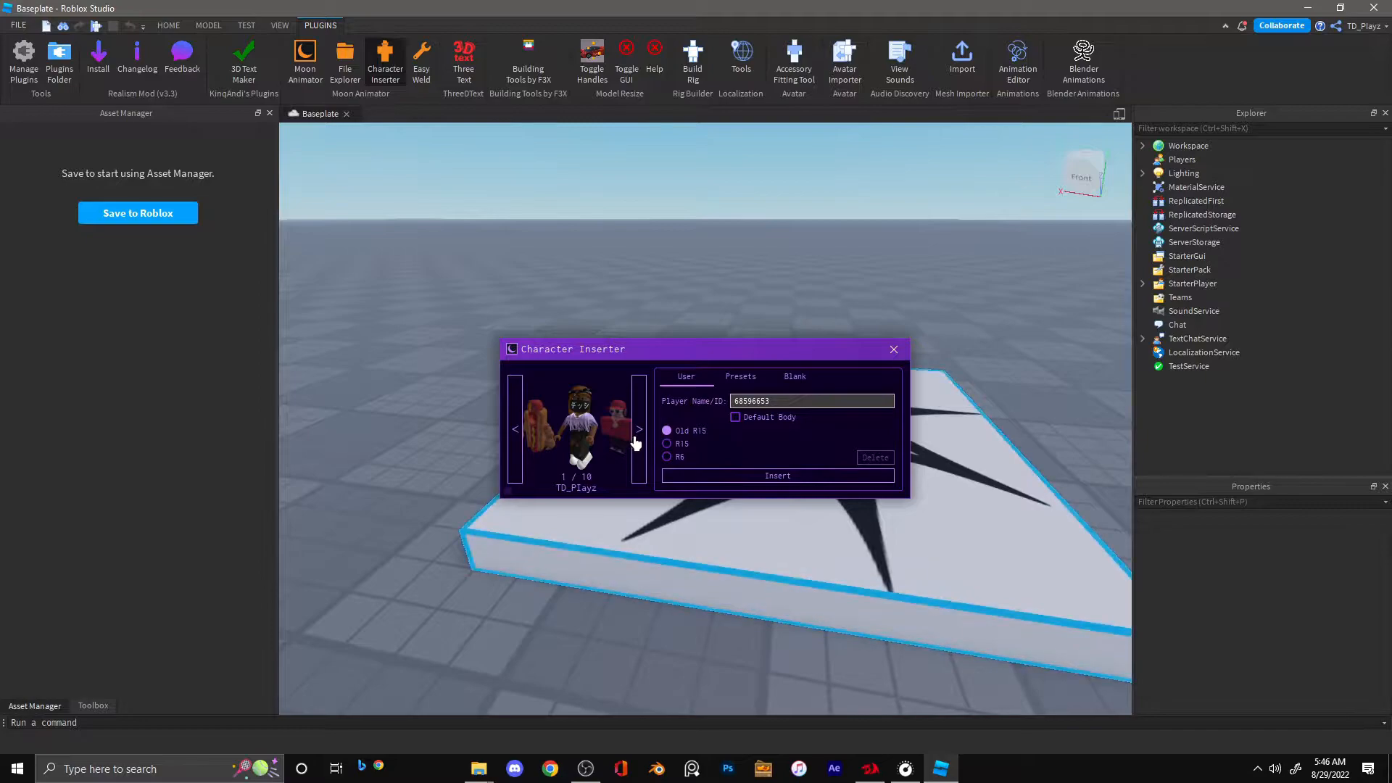
pyautogui.click(893, 349)
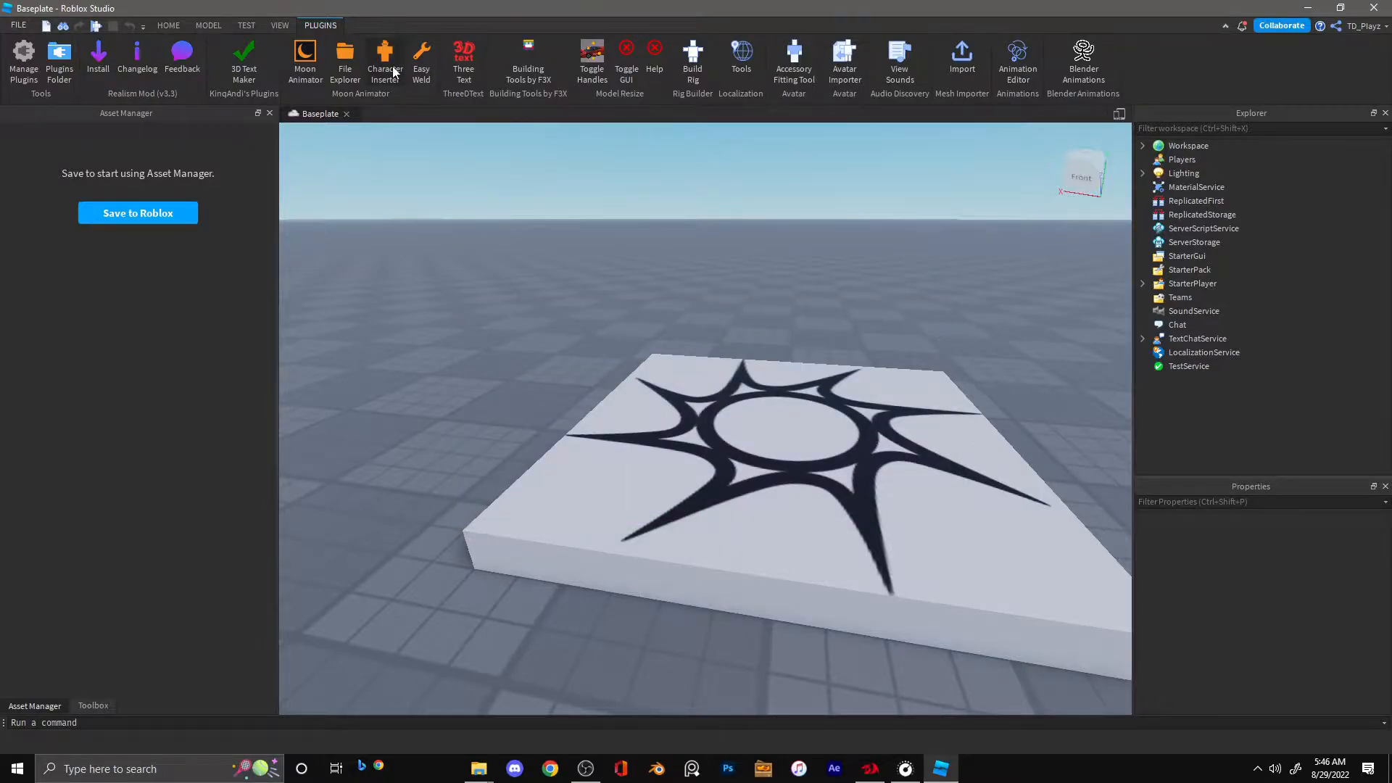
pyautogui.click(384, 62)
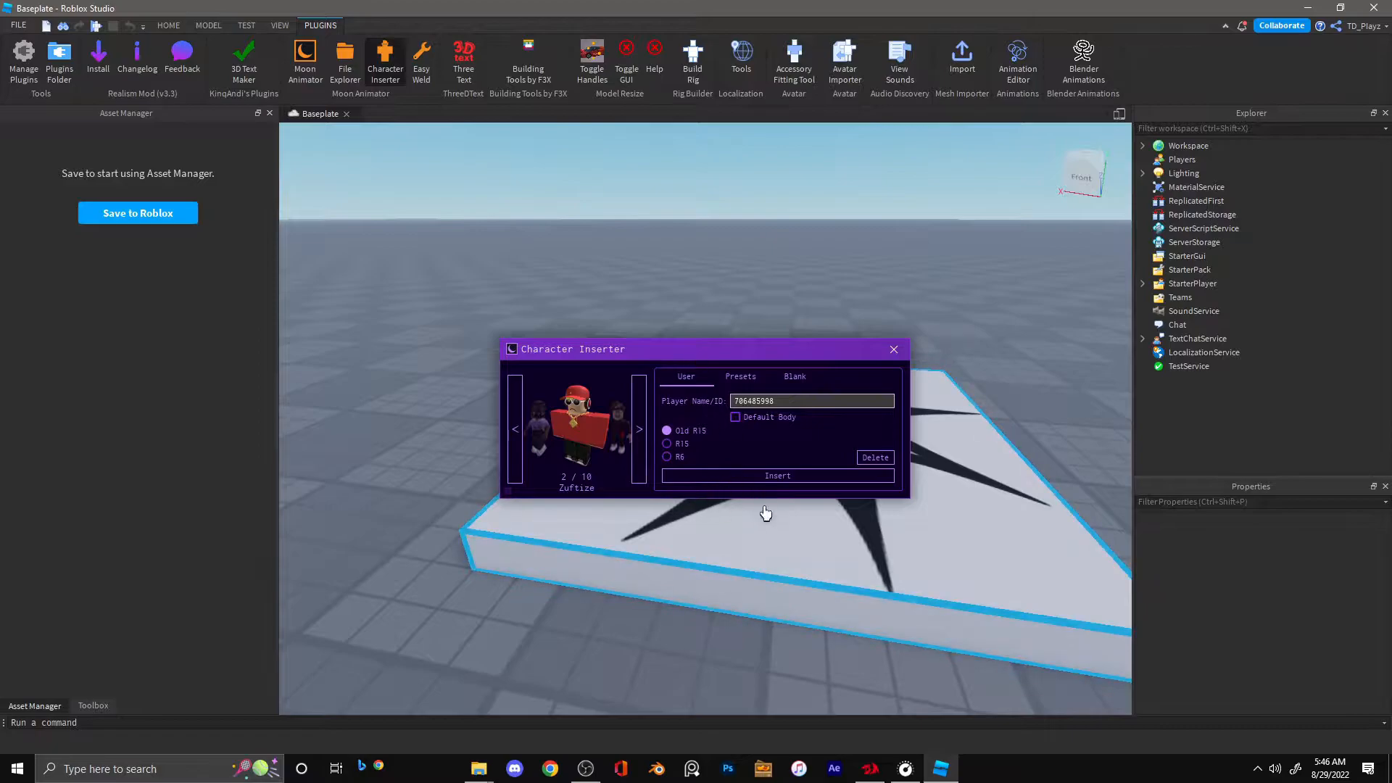
# Insert the Zuftize avatar with the R6 body type onto the baseplate
pyautogui.click(665, 456)
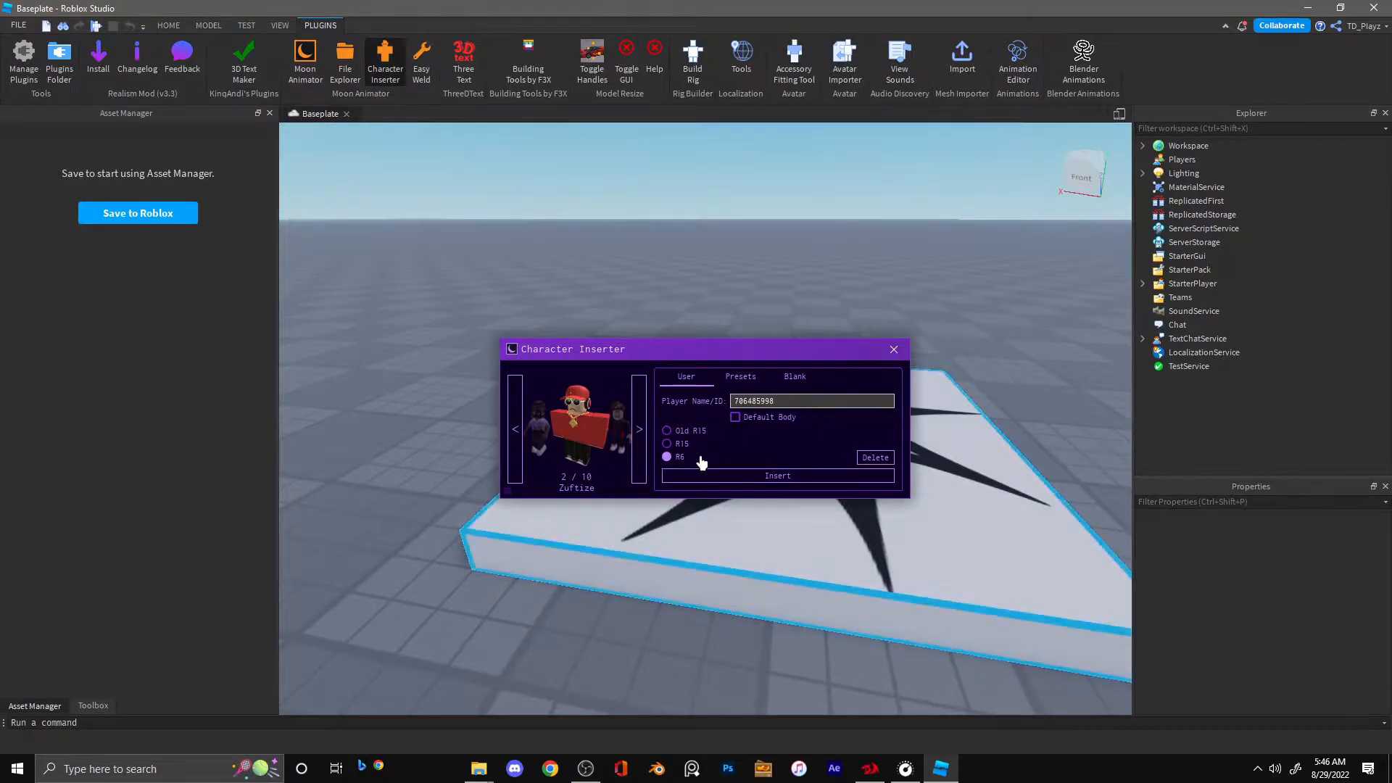
pyautogui.click(777, 475)
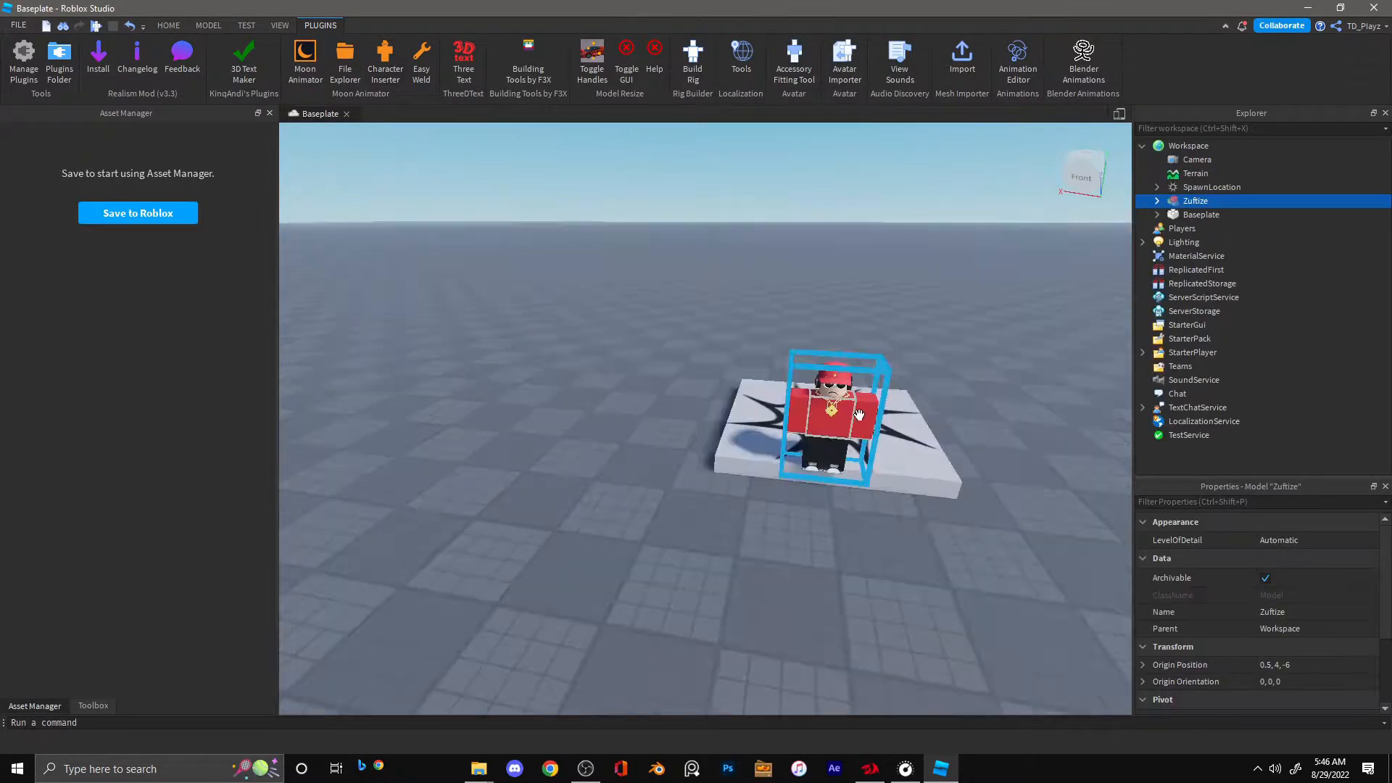
pyautogui.click(385, 58)
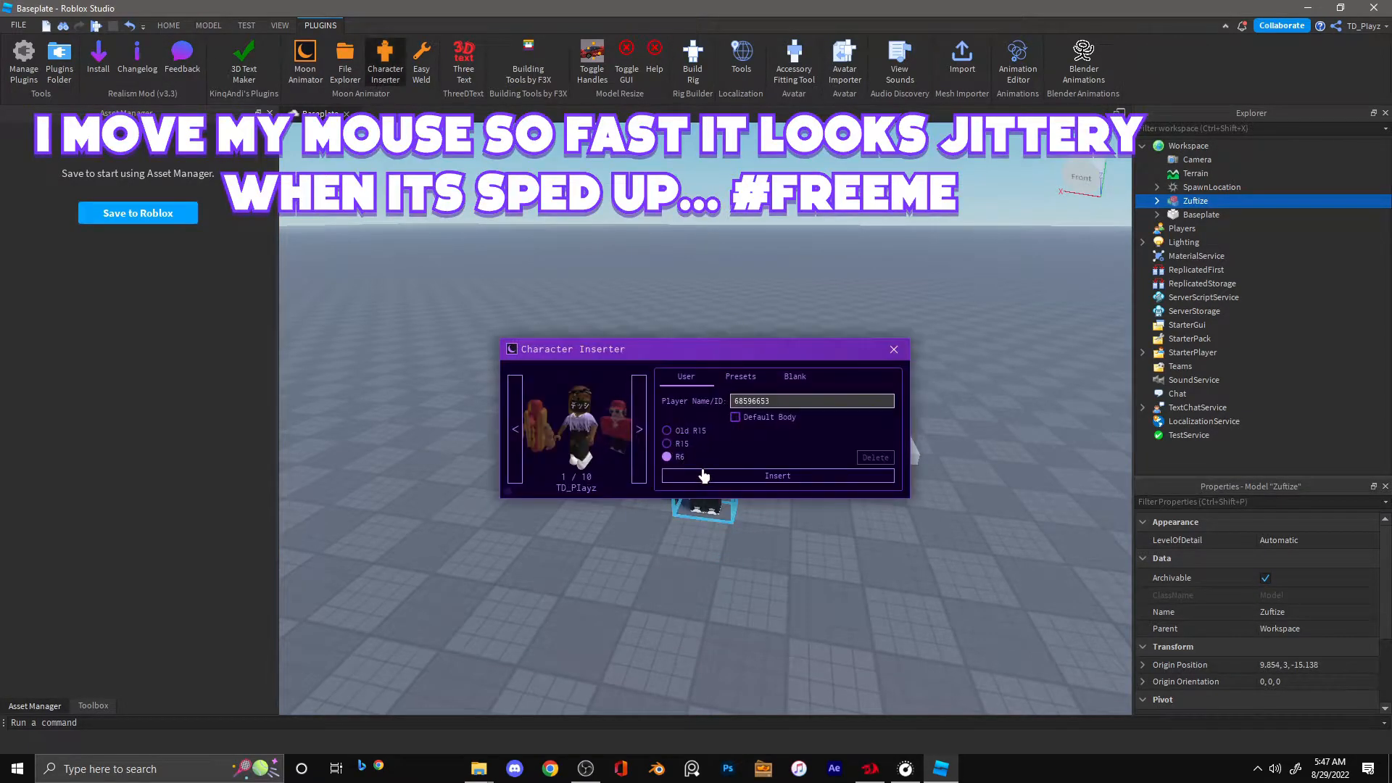
pyautogui.click(777, 475)
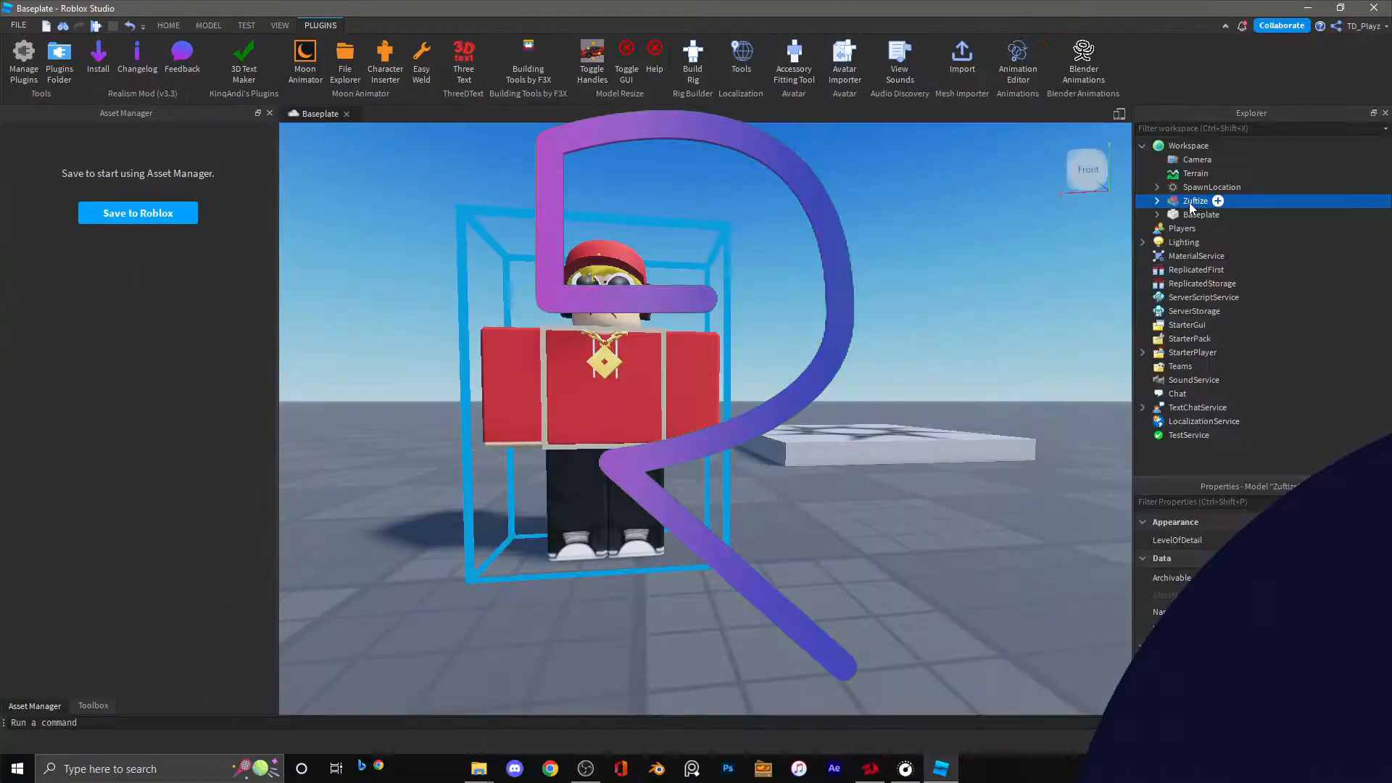
# Export the Zuftize model from the Explorer via Export Selection
pyautogui.rightClick(1193, 200)
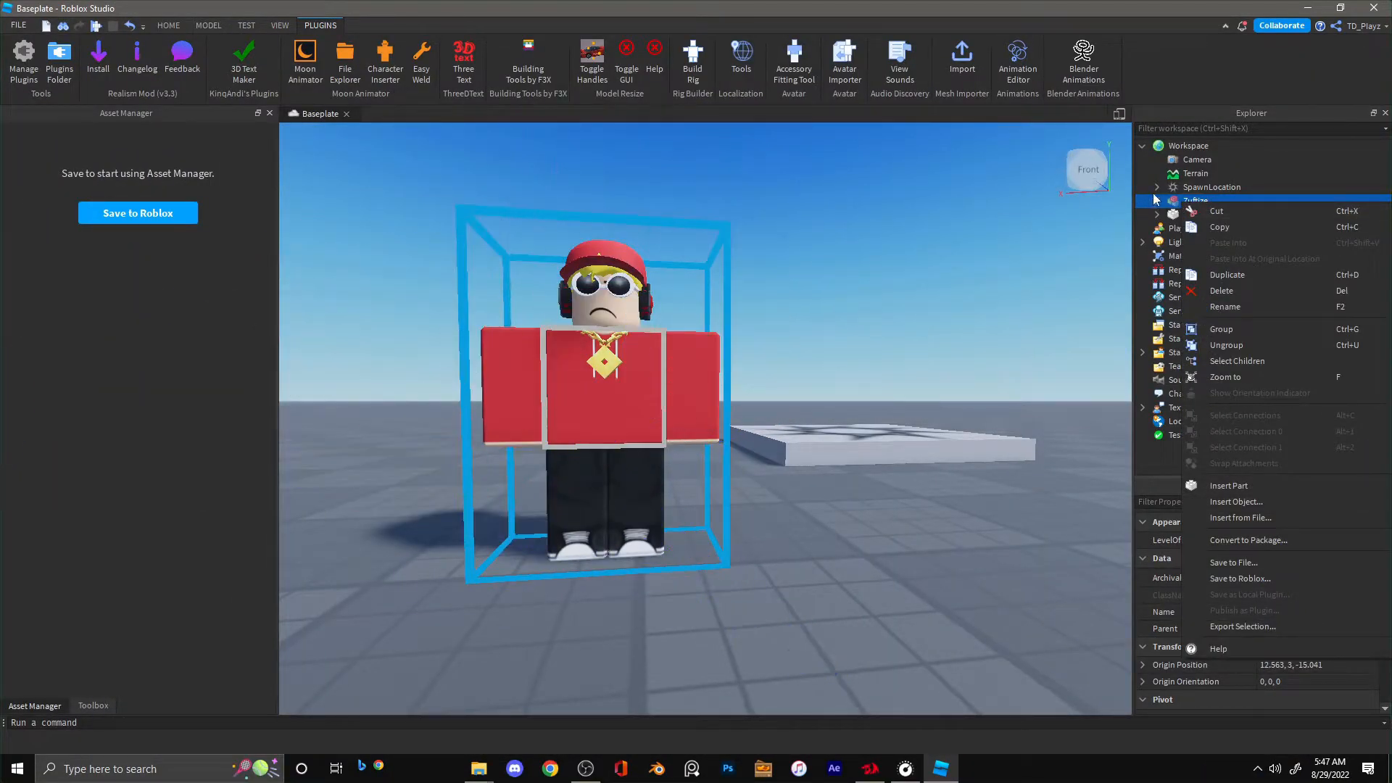
pyautogui.click(1225, 306)
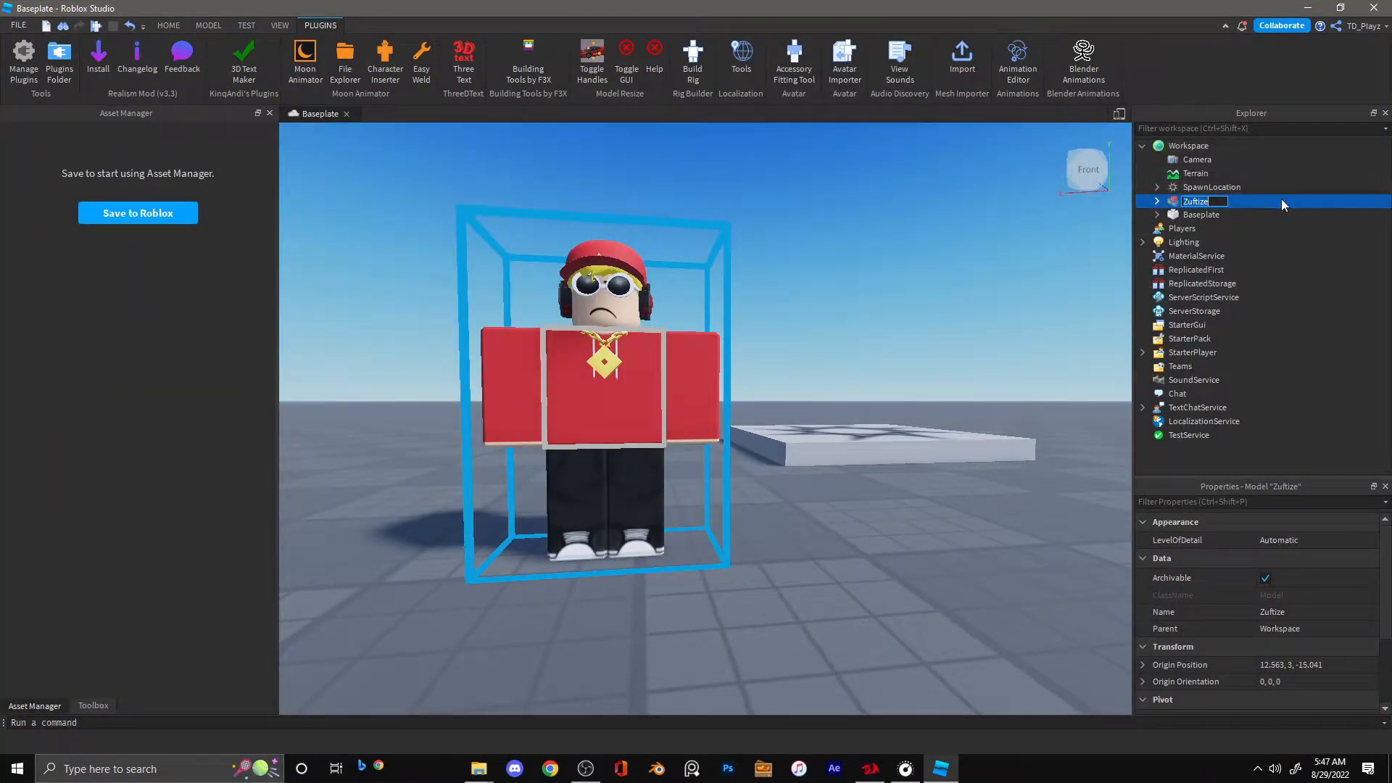
pyautogui.click(278, 25)
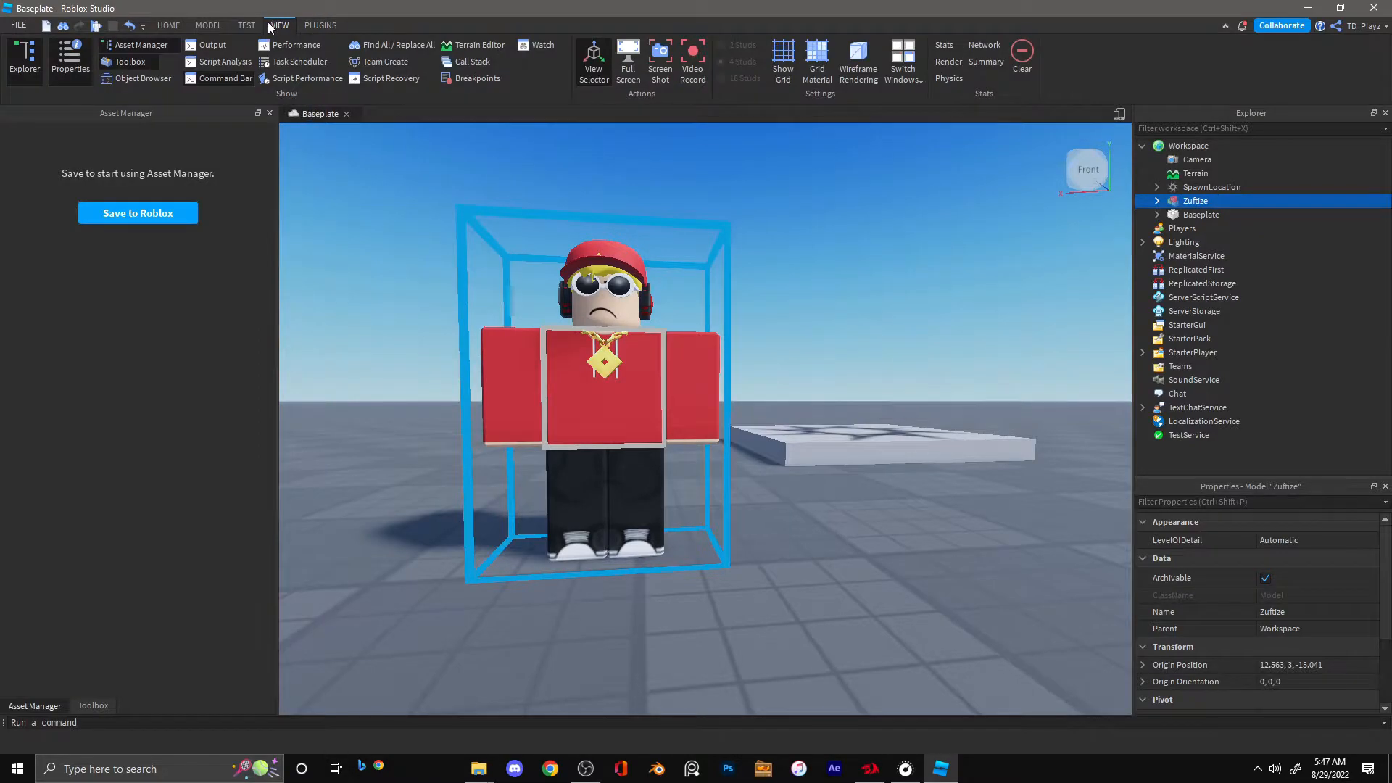
pyautogui.moveTo(70, 33)
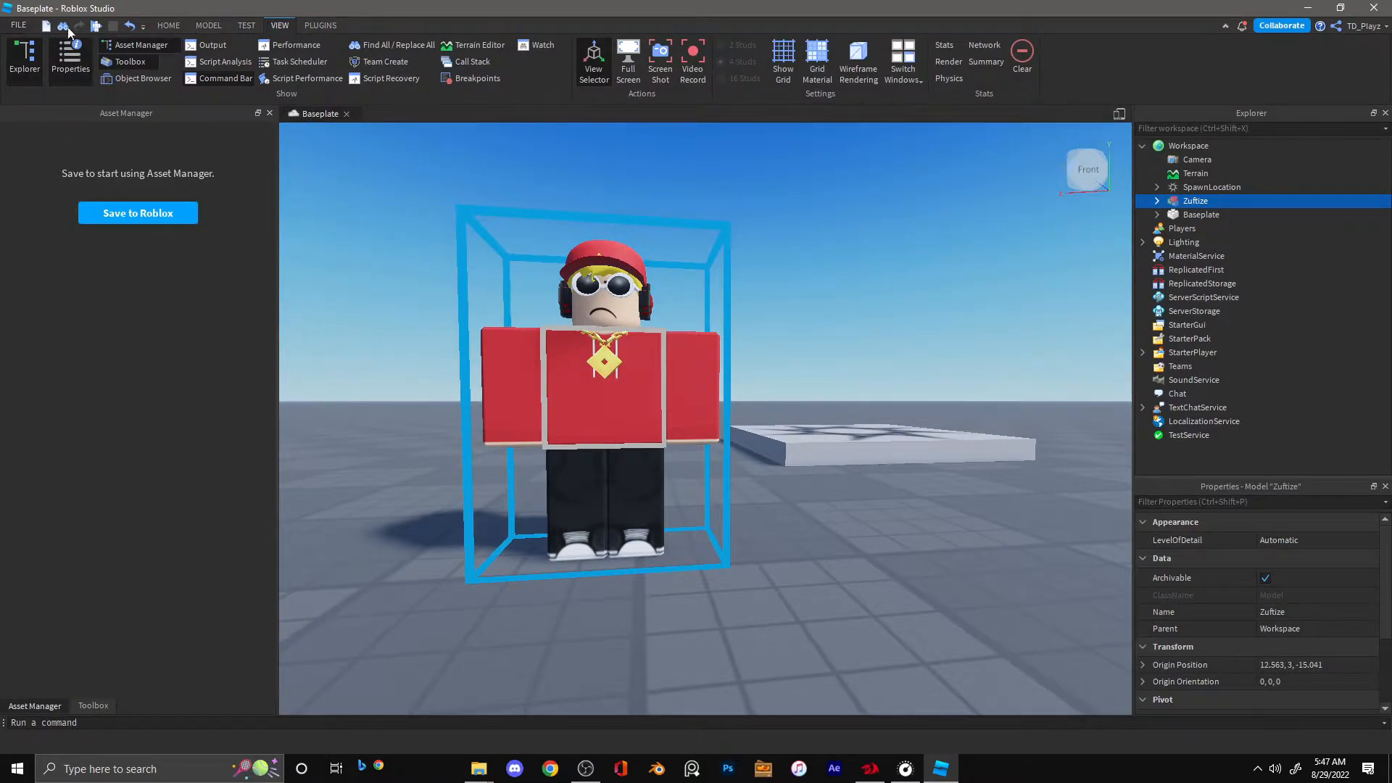
pyautogui.moveTo(1203, 200)
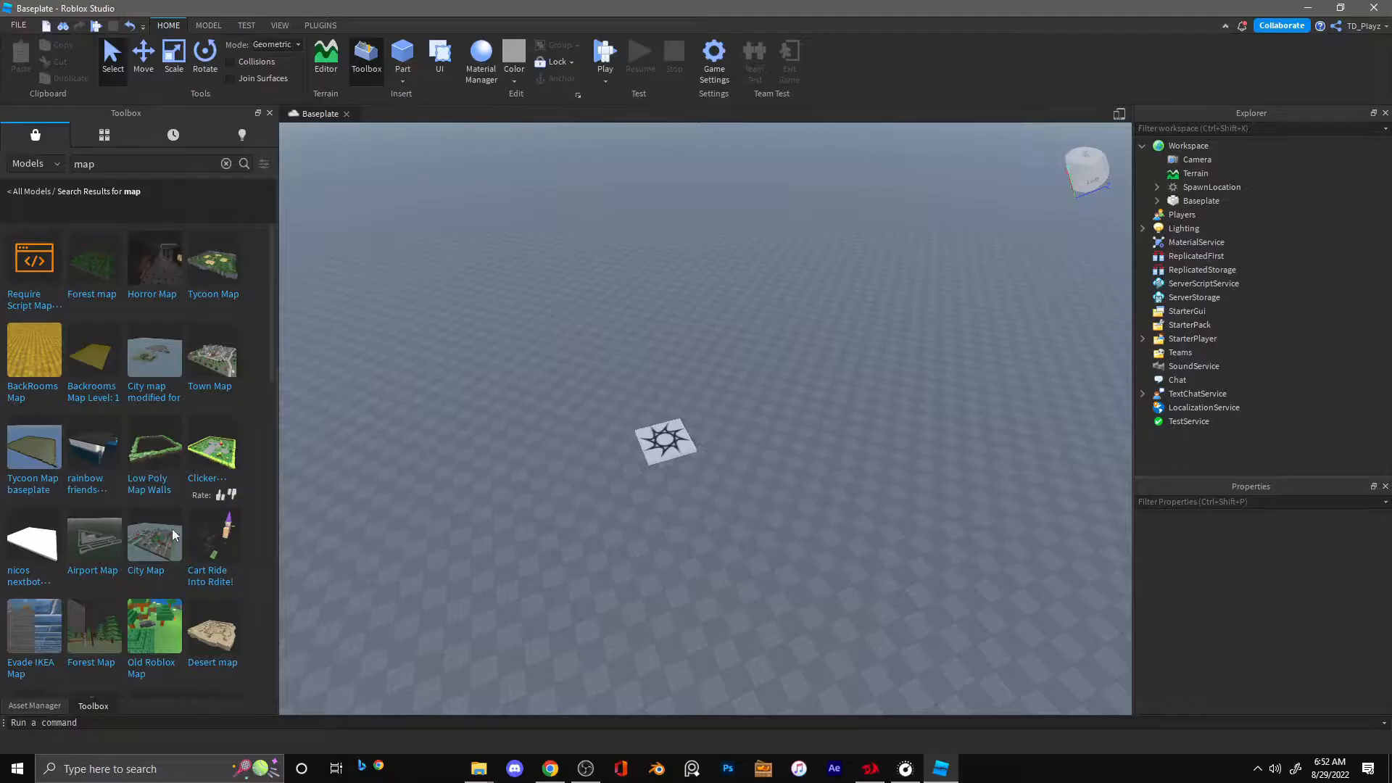
pyautogui.moveTo(212, 448)
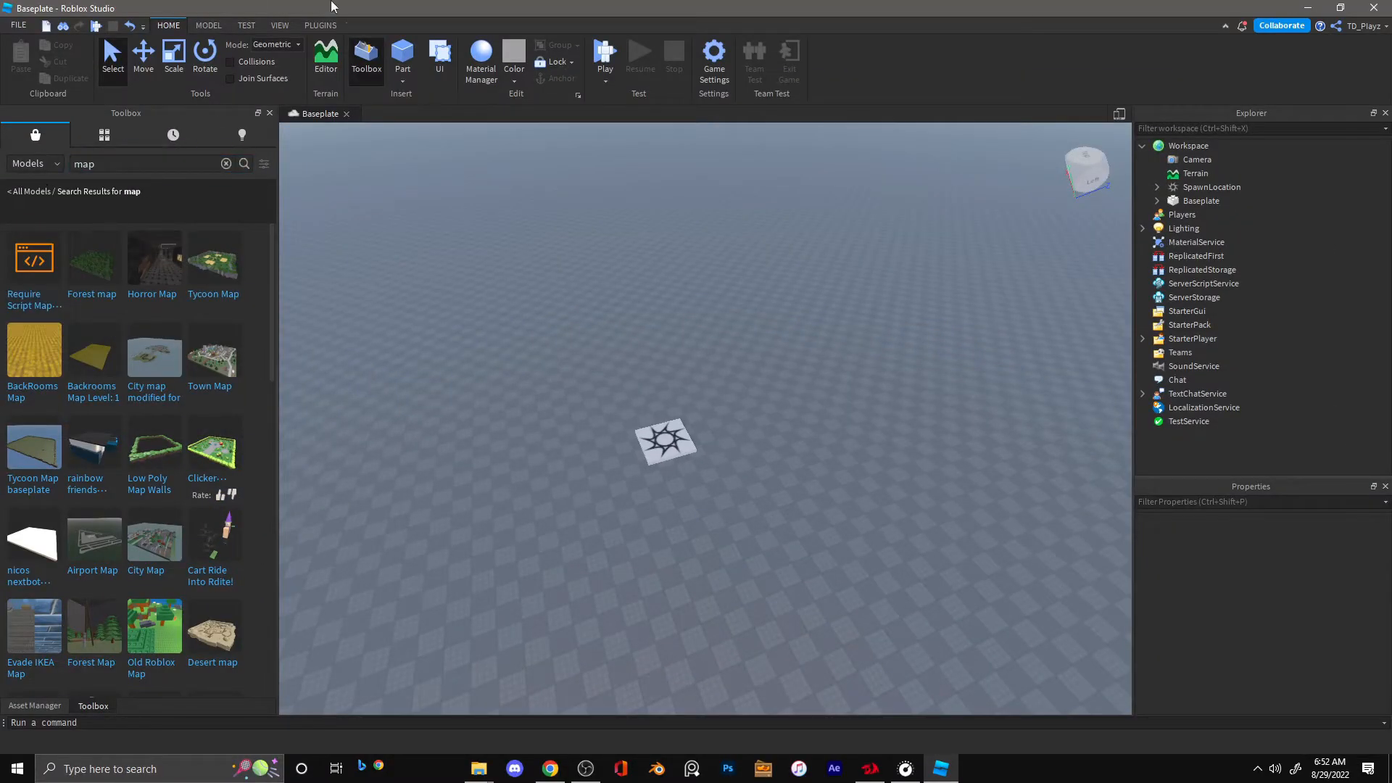
# Insert the Town Map model from the Toolbox and export it to a file
pyautogui.click(278, 25)
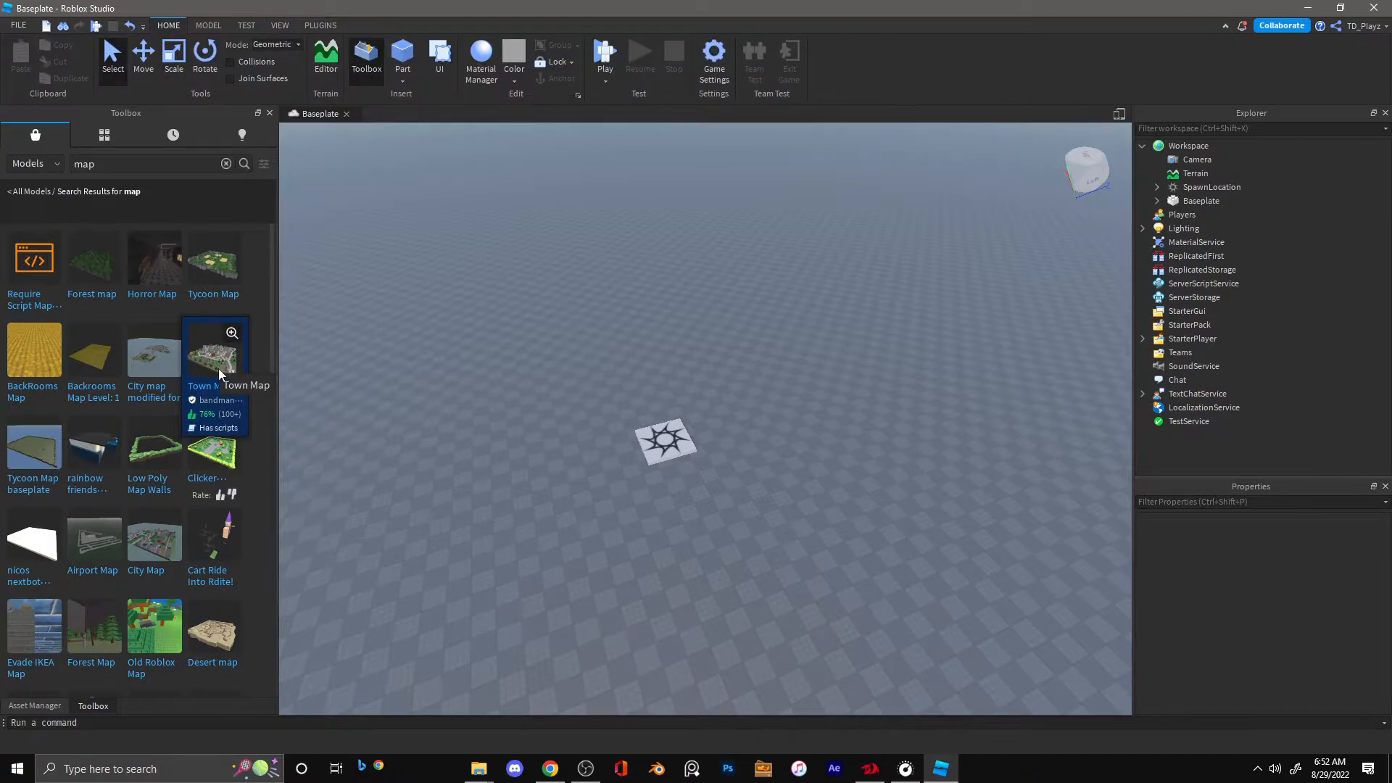
pyautogui.click(211, 356)
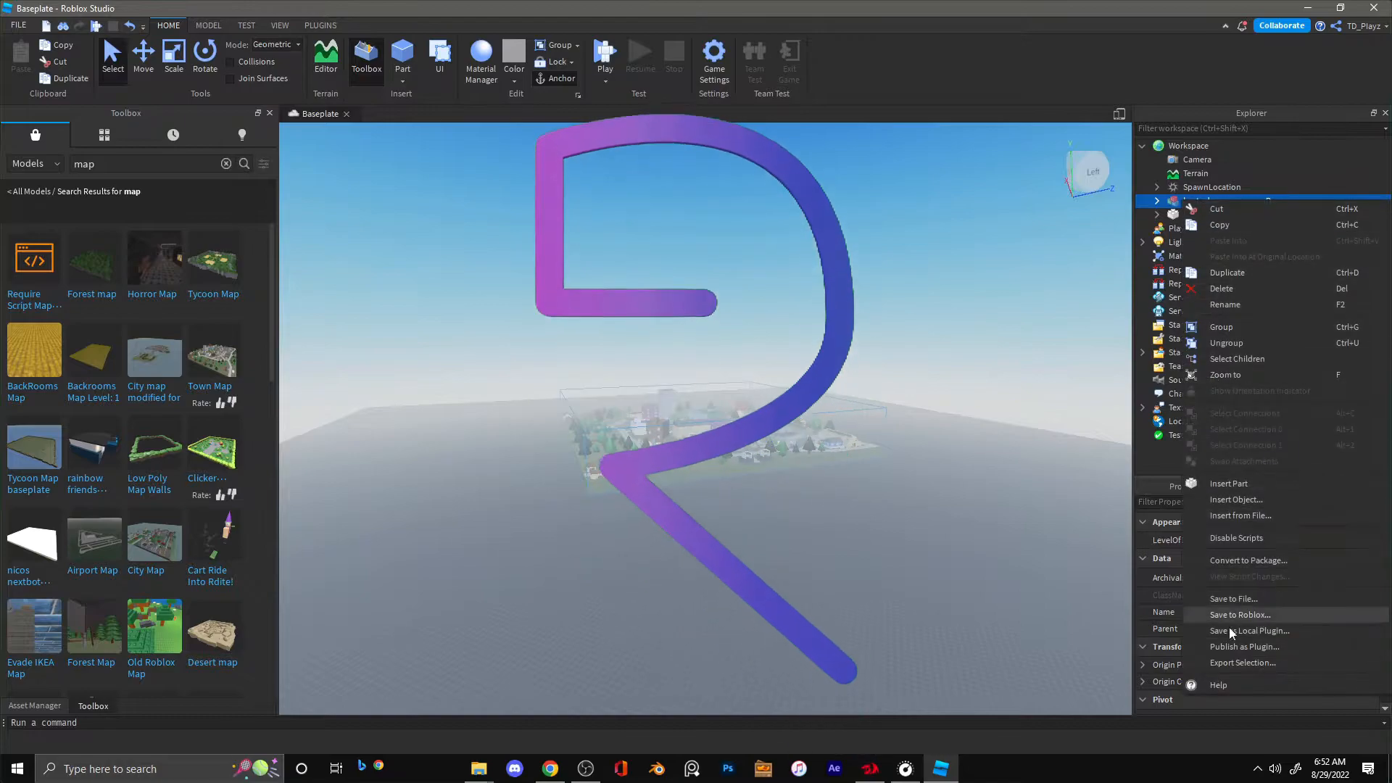
pyautogui.click(656, 768)
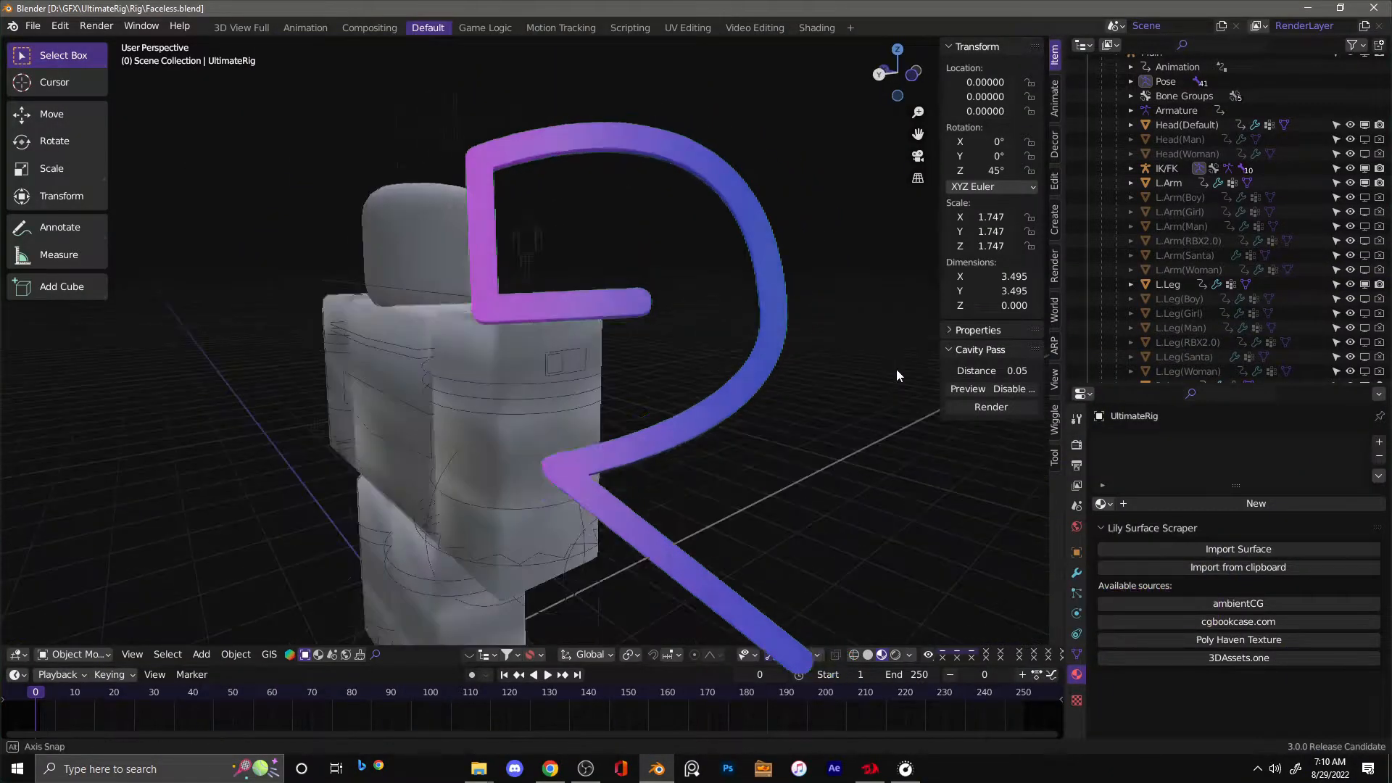
# Orbit around the avatar rig before starting a new General file
pyautogui.moveTo(896, 372); pyautogui.dragTo(786, 326)
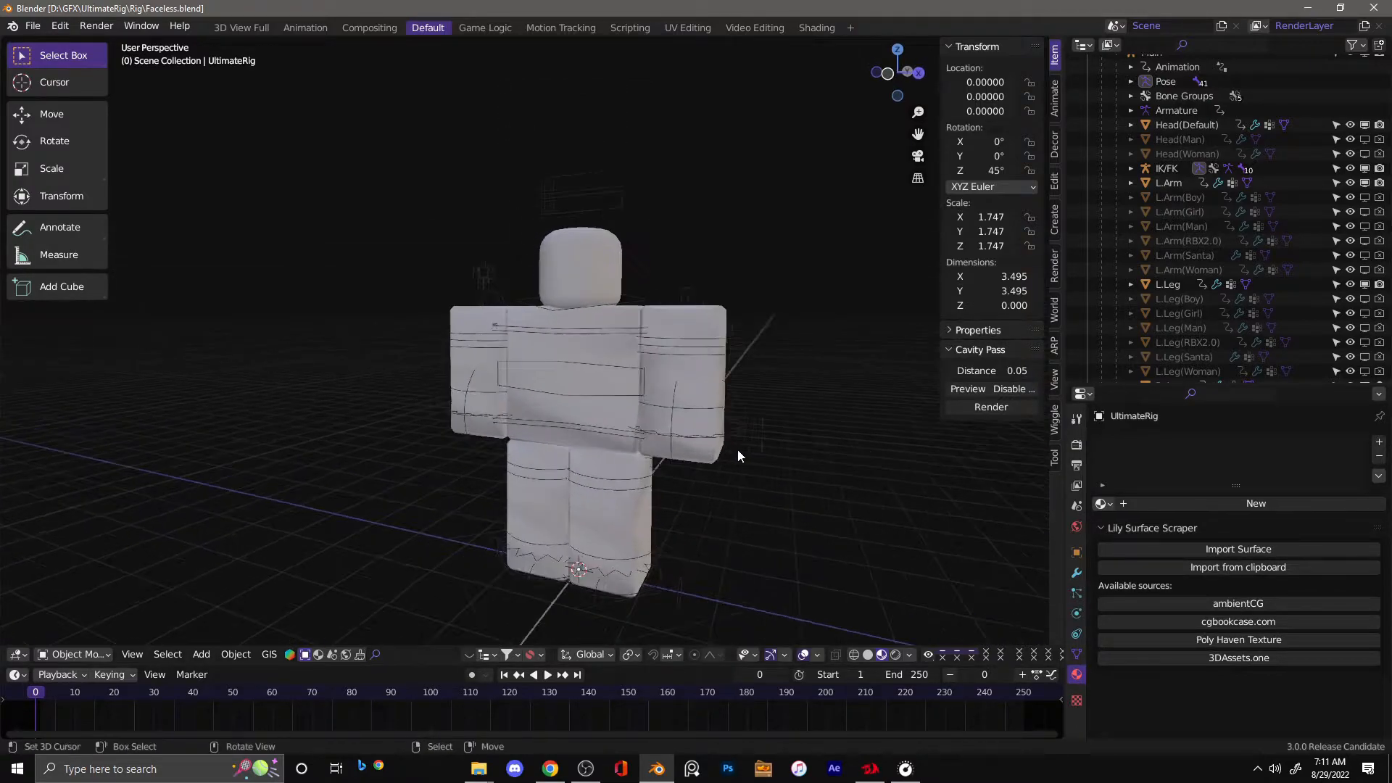
pyautogui.moveTo(737, 456); pyautogui.dragTo(661, 367)
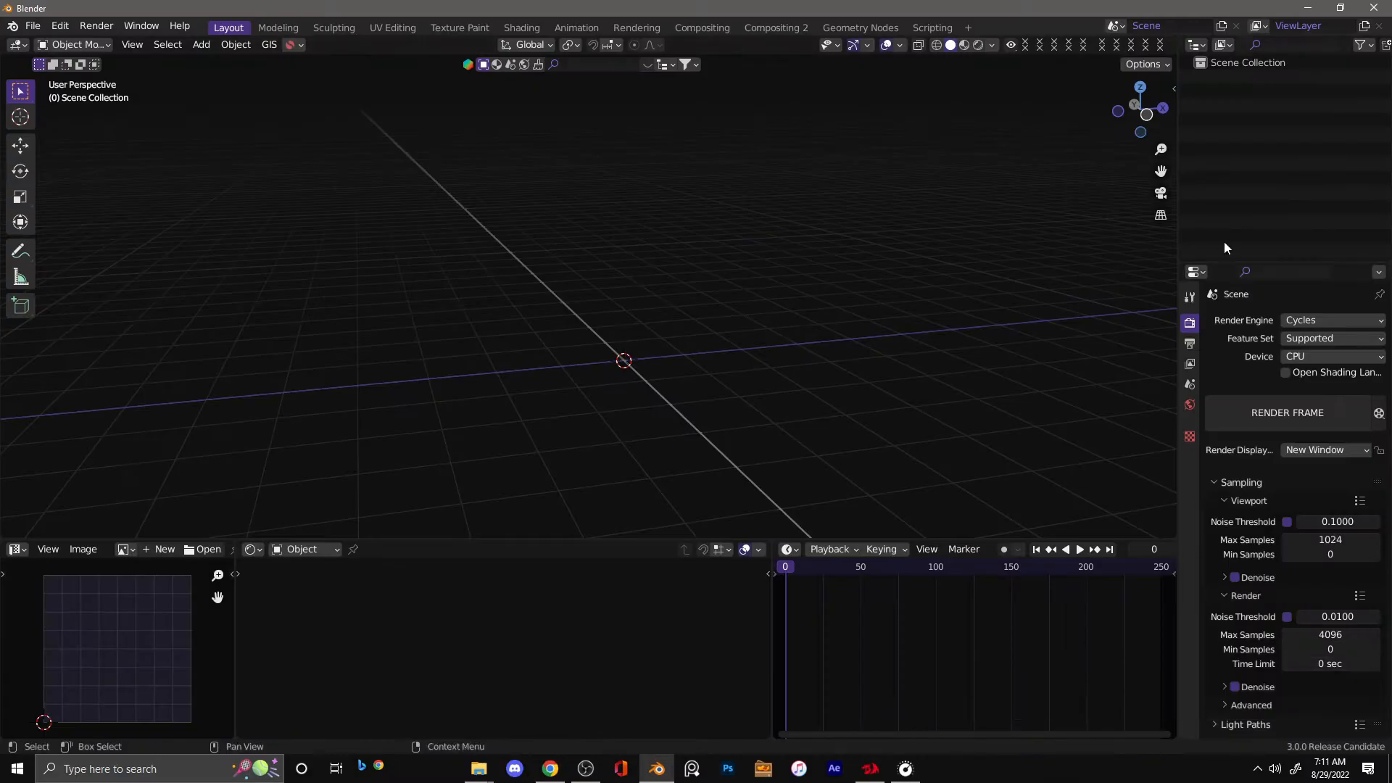
# Import the exported town map as a Wavefront OBJ named map
pyautogui.click(32, 24)
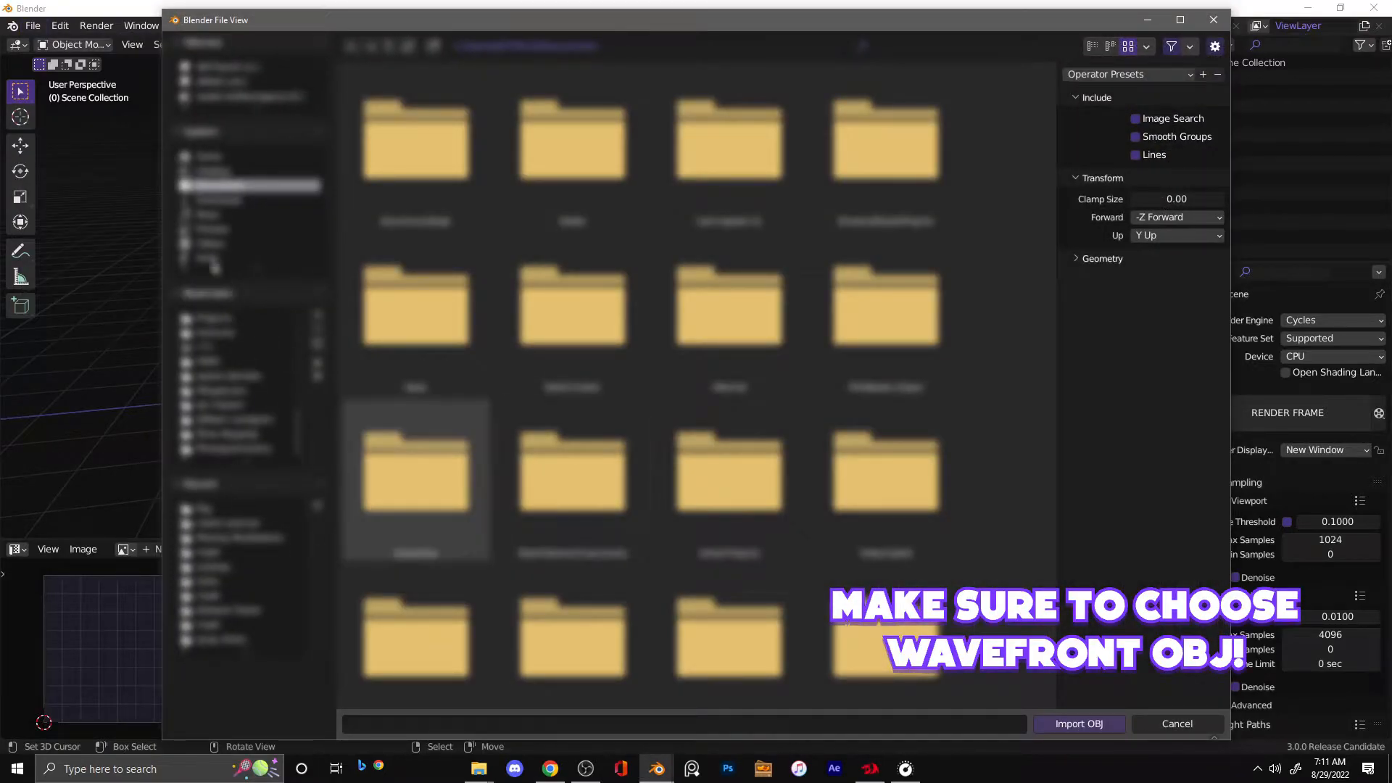
pyautogui.doubleClick(415, 476)
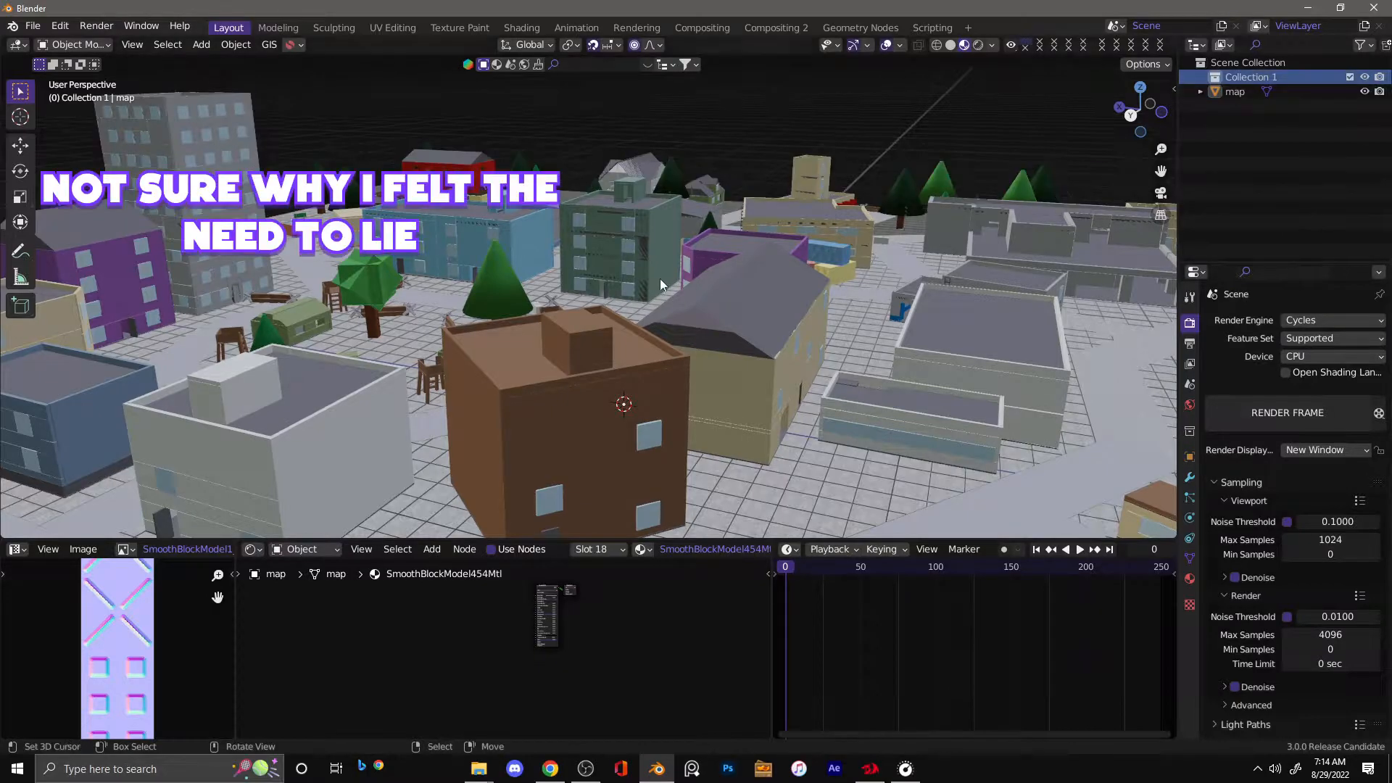
# Append the UltimateRig collection from Faceless.blend in the Rig folder
pyautogui.click(32, 26)
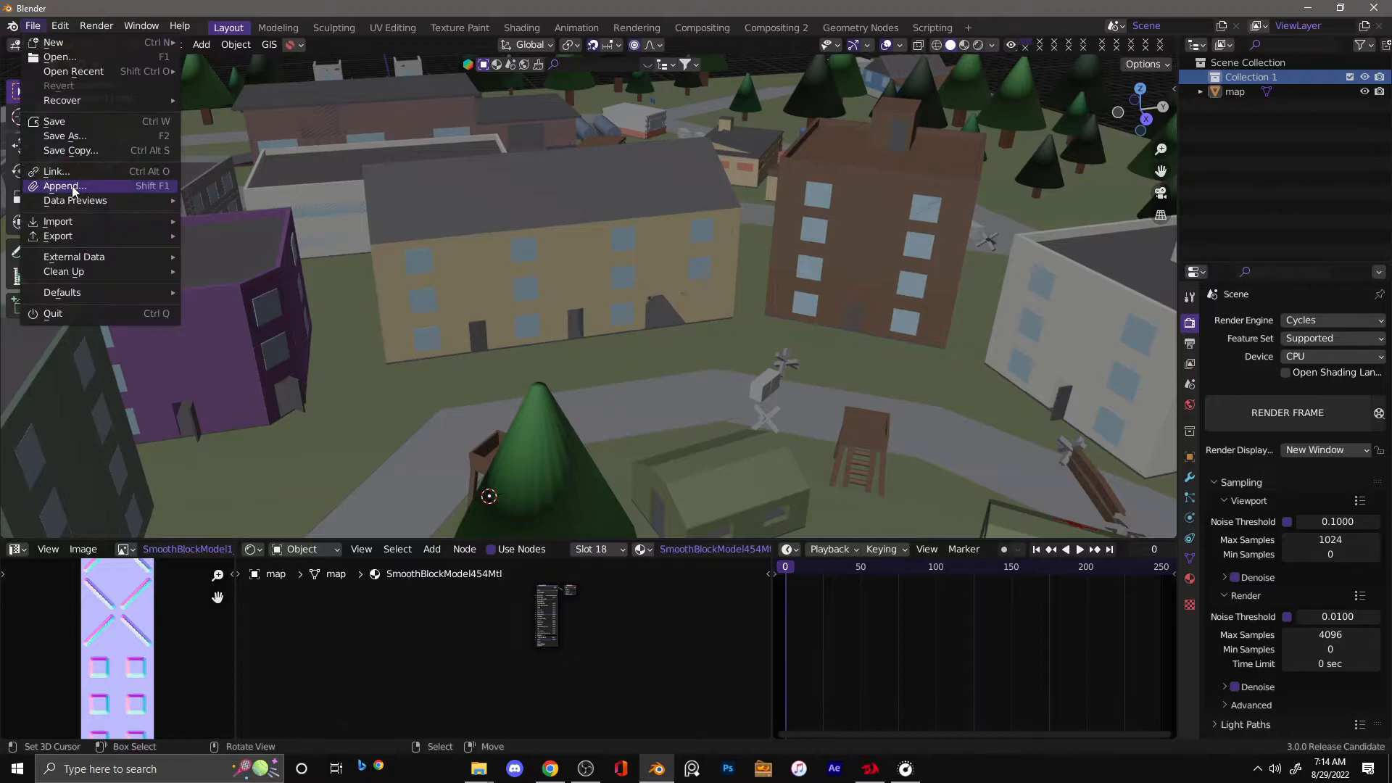
pyautogui.click(63, 186)
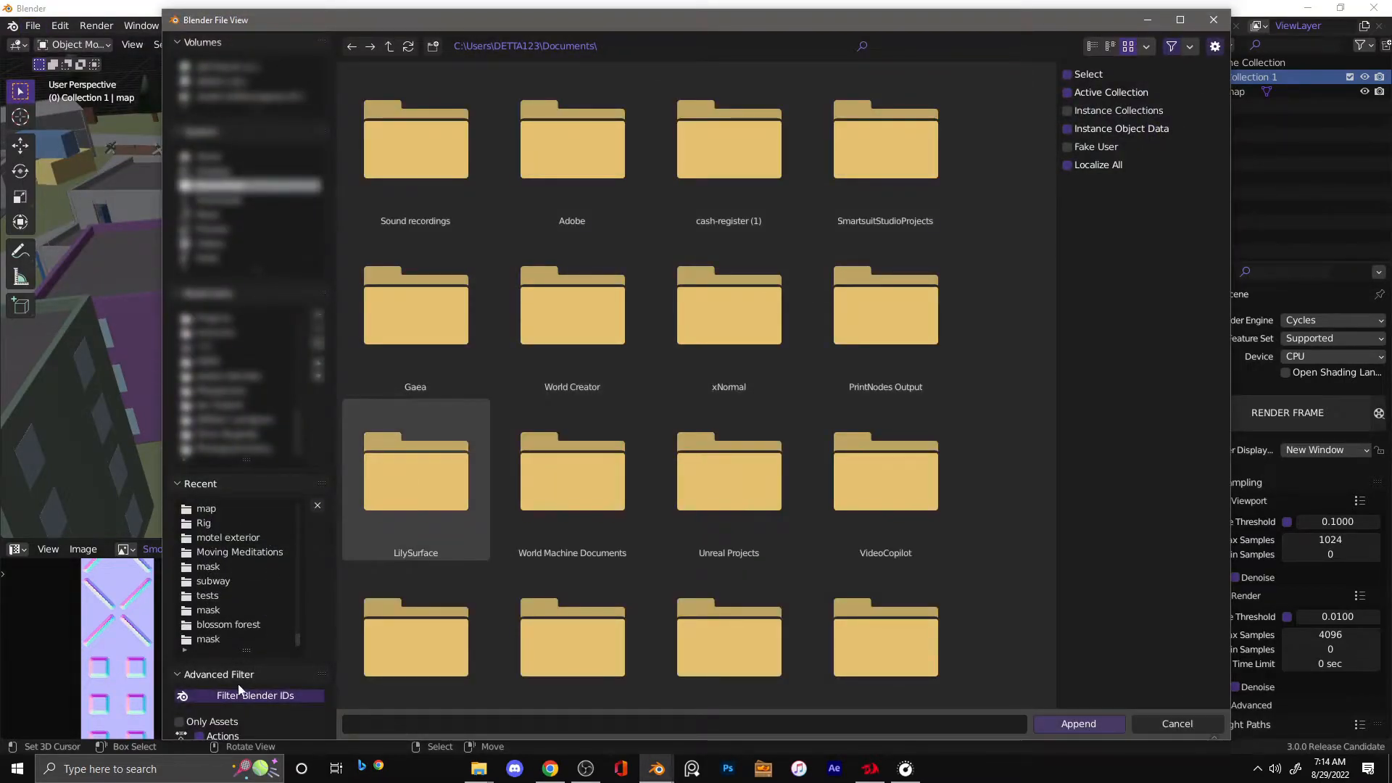
pyautogui.doubleClick(203, 522)
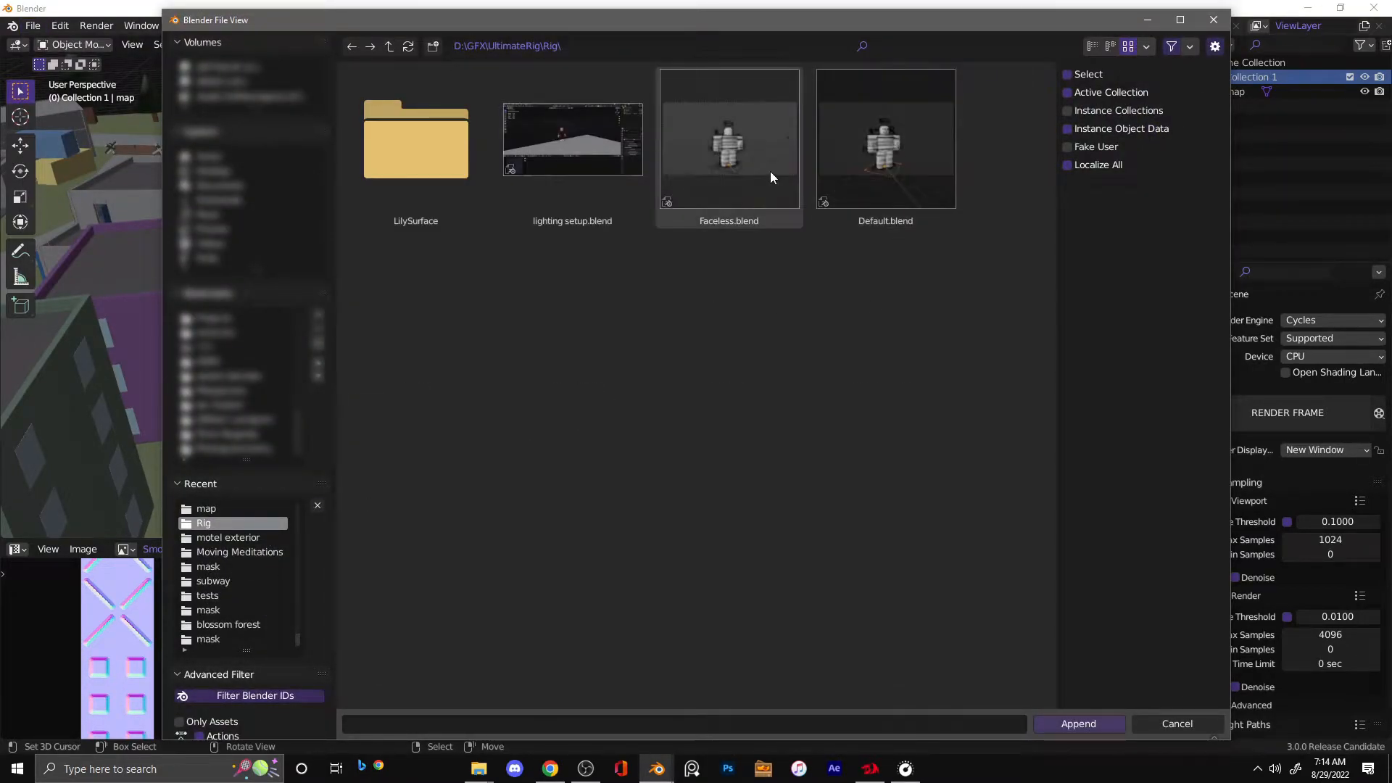
pyautogui.doubleClick(728, 137)
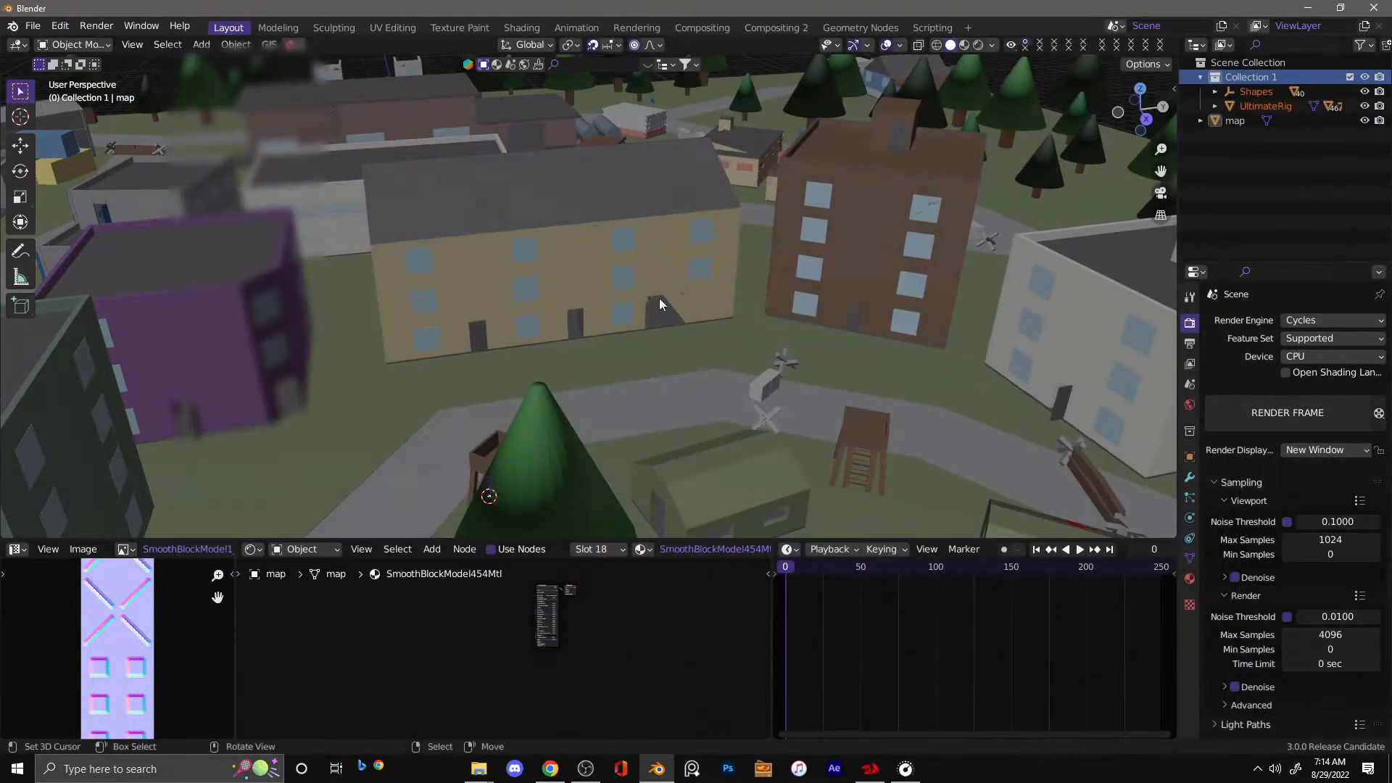
# Remove the unneeded Shapes collection from the appended rig
pyautogui.rightClick(1254, 91)
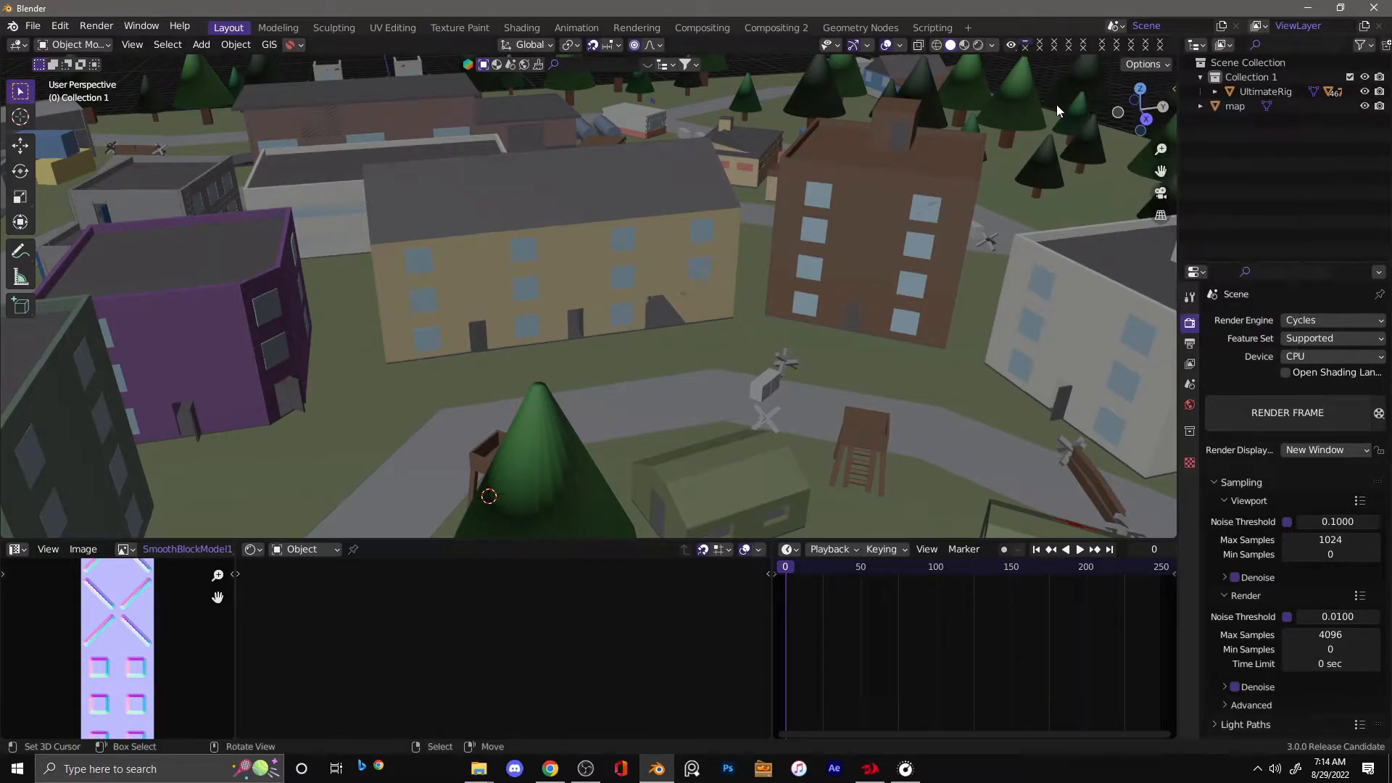
pyautogui.click(1262, 92)
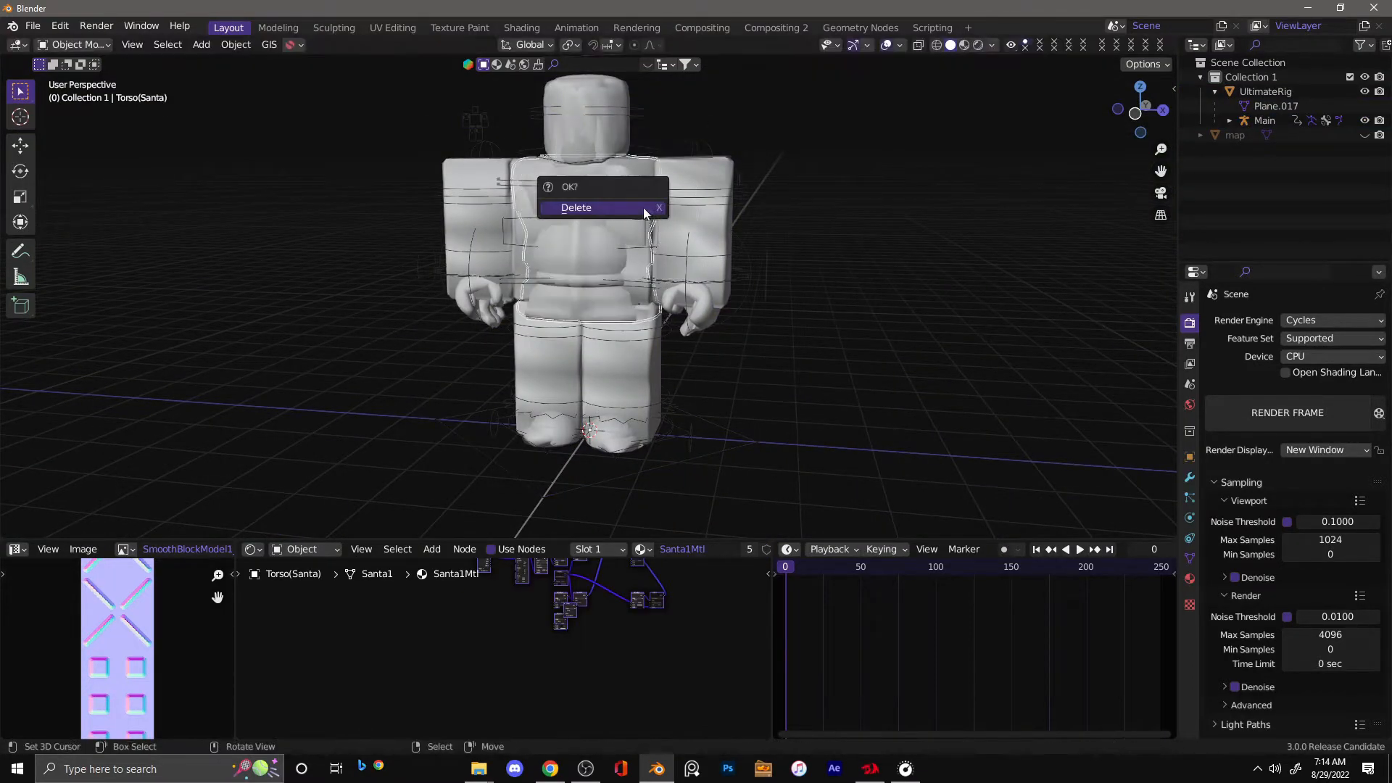
# Delete the extra rig objects, leaving only the avatar rig visible
pyautogui.click(575, 207)
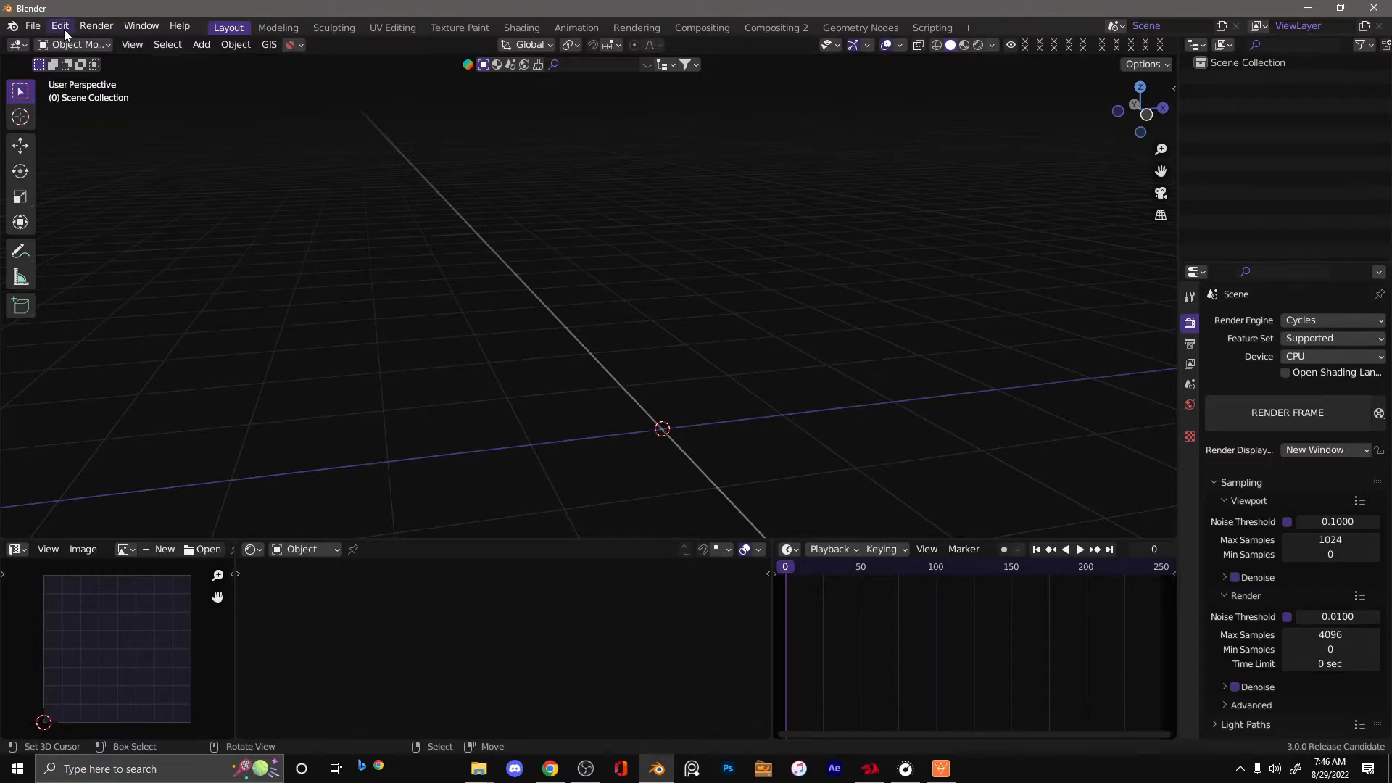
# Browse for an image texture in the D:\GFX\tut folder holding the Handle PNGs
pyautogui.click(58, 25)
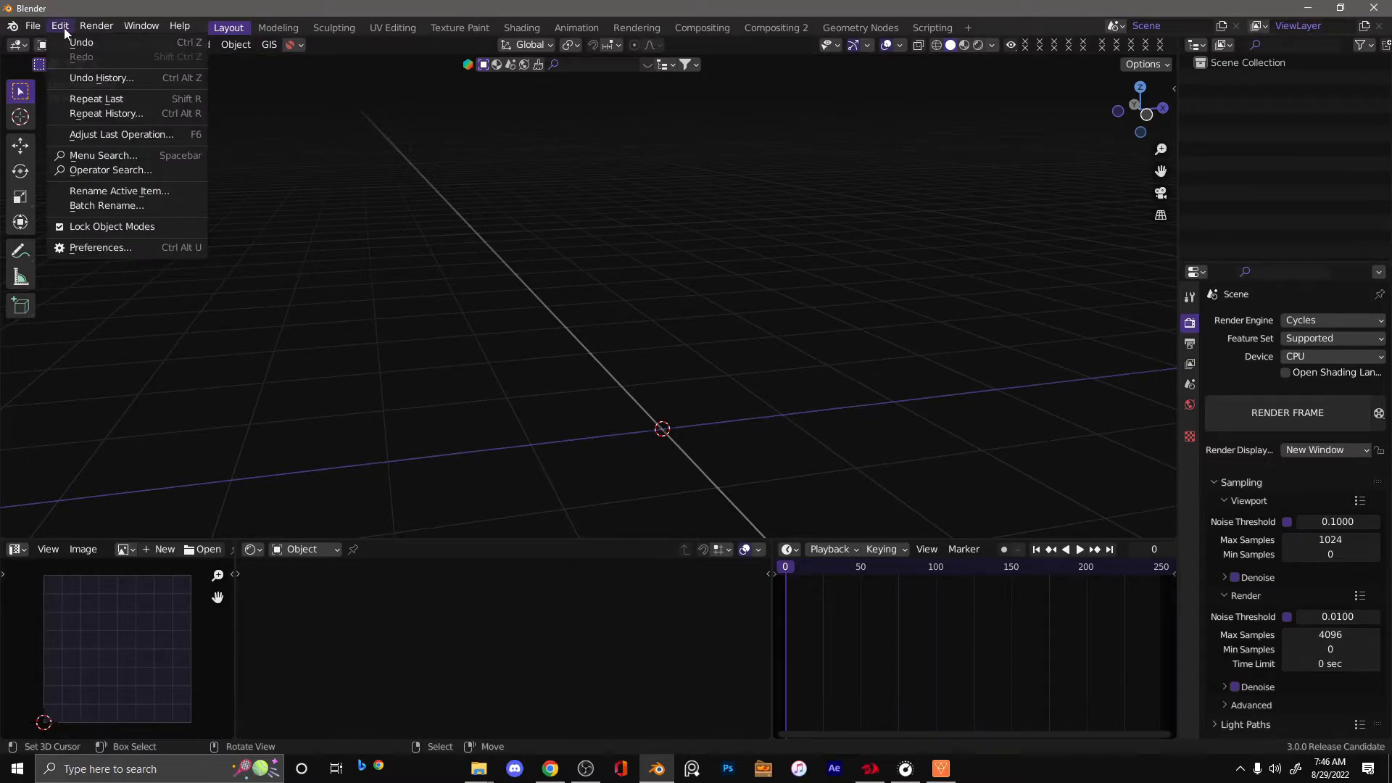
pyautogui.click(100, 248)
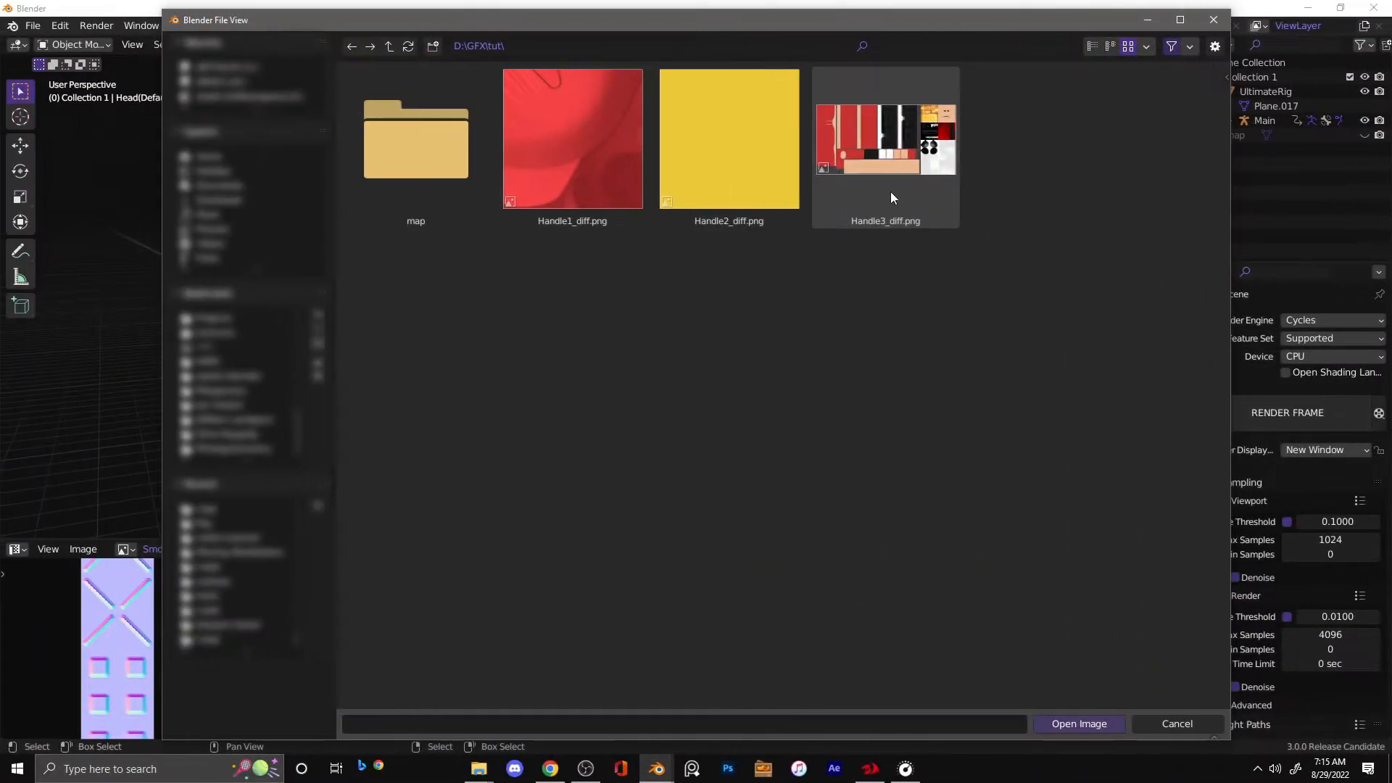
# Load Handle3_diff.png on the head and link its material to the other body parts
pyautogui.click(1077, 724)
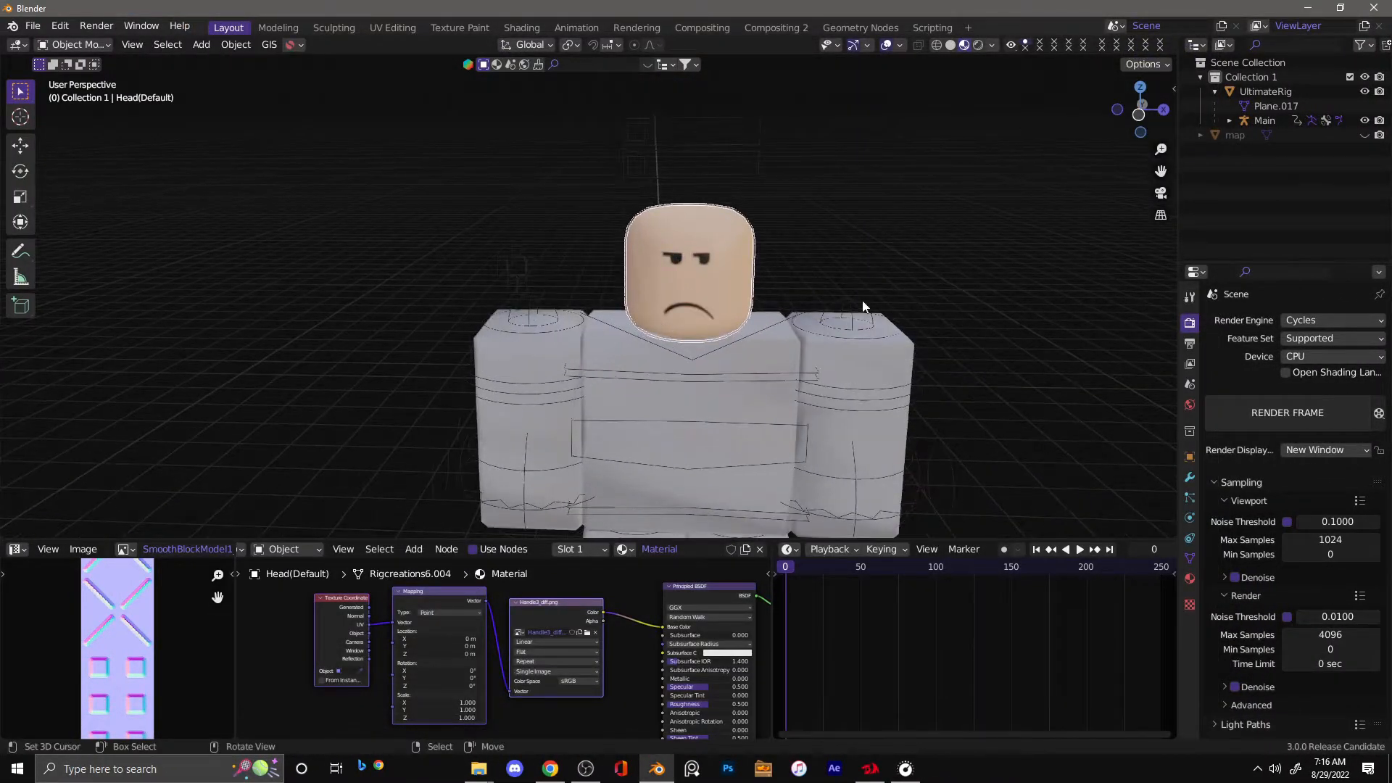
pyautogui.moveTo(861, 306); pyautogui.dragTo(610, 410)
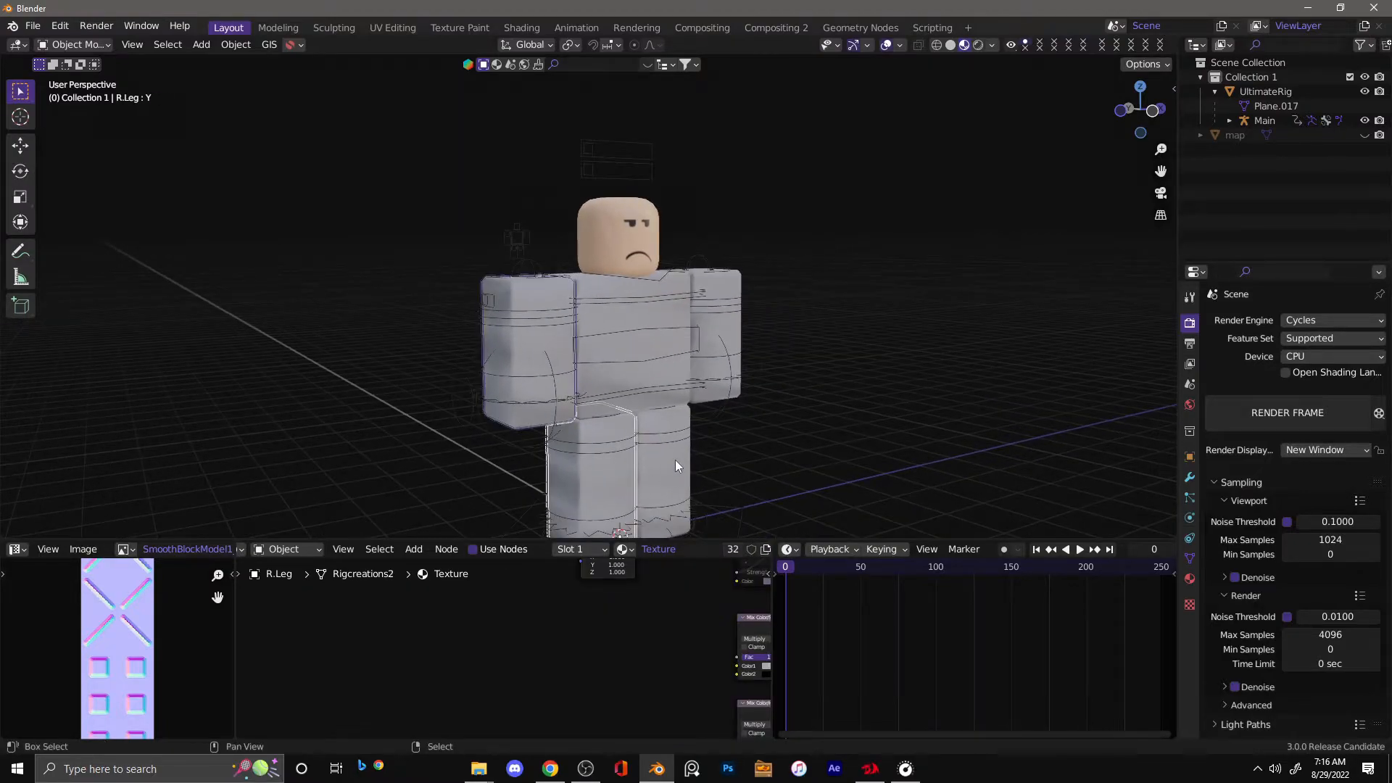
pyautogui.click(617, 239)
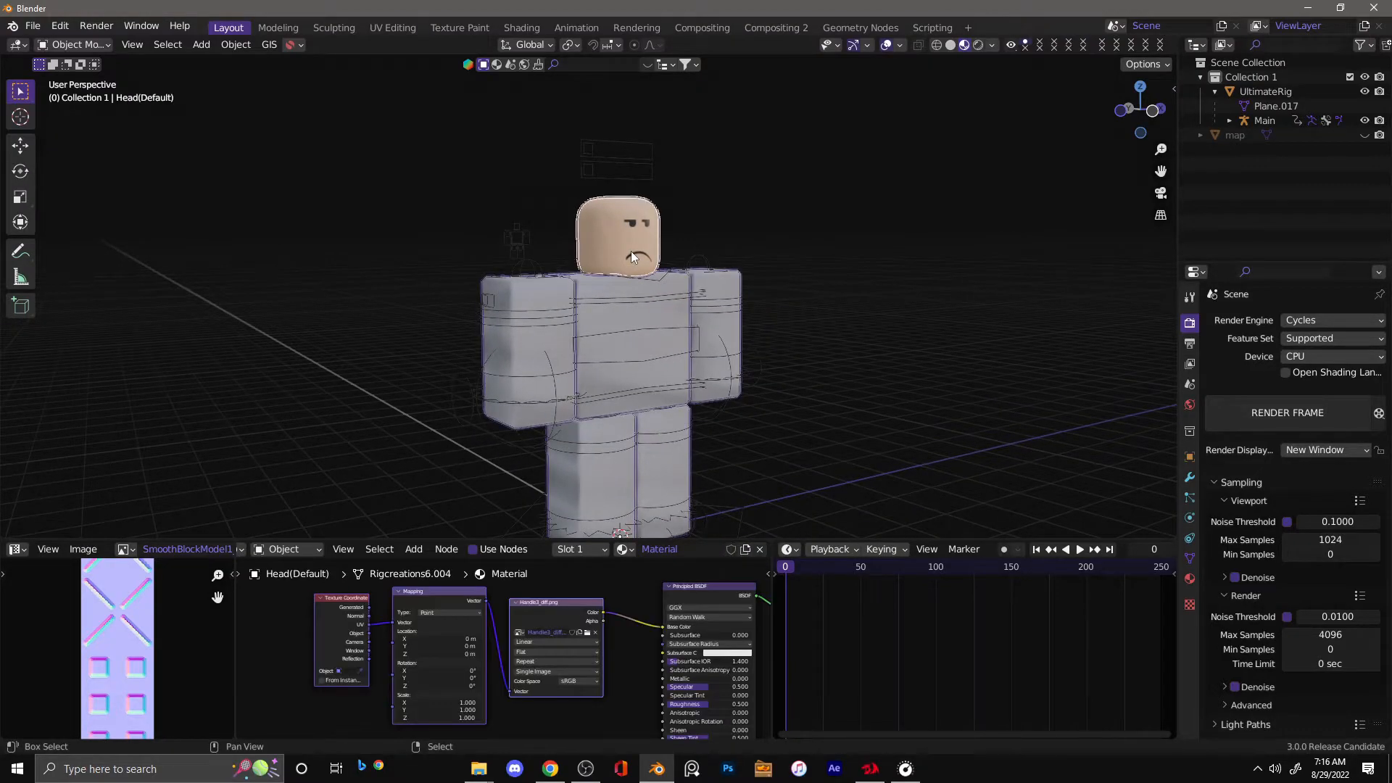
pyautogui.press('ctrl+l')
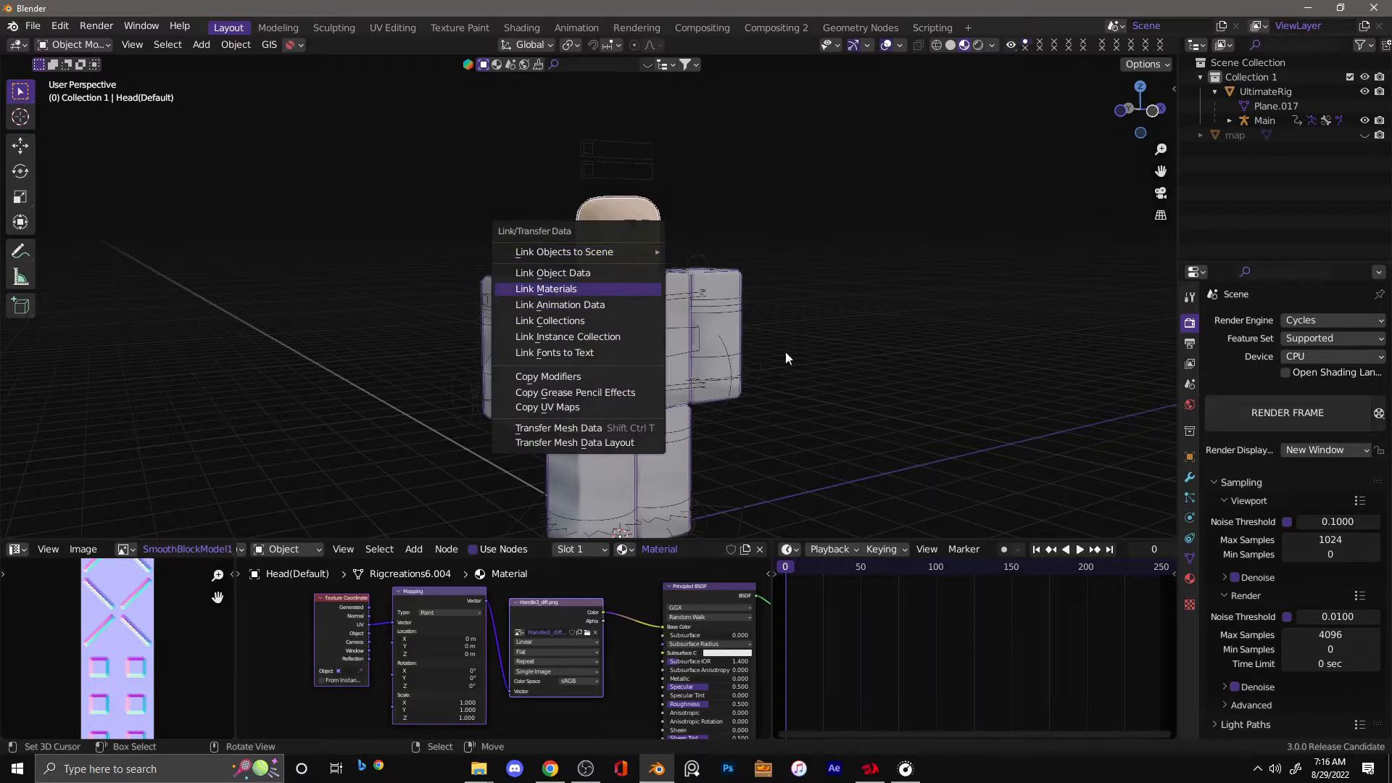
pyautogui.click(546, 288)
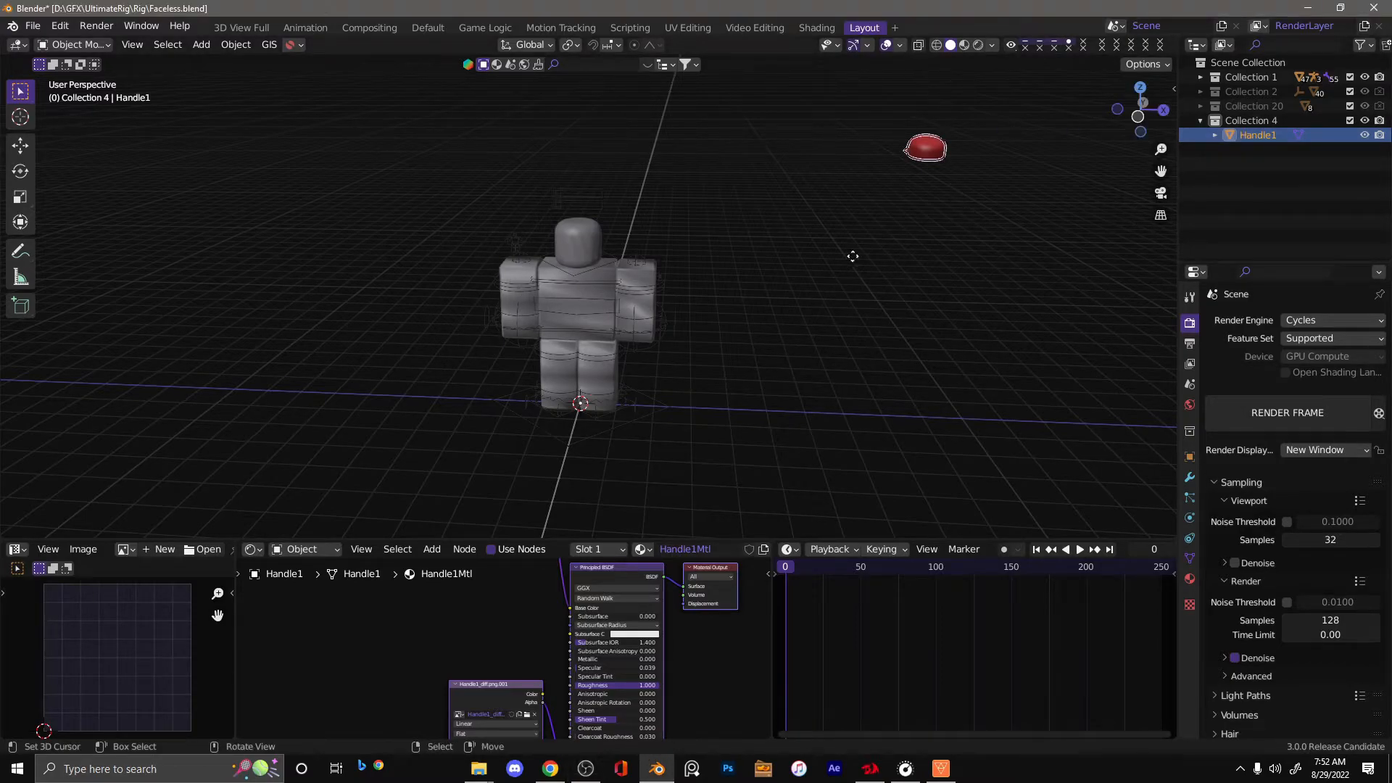
pyautogui.moveTo(535, 294)
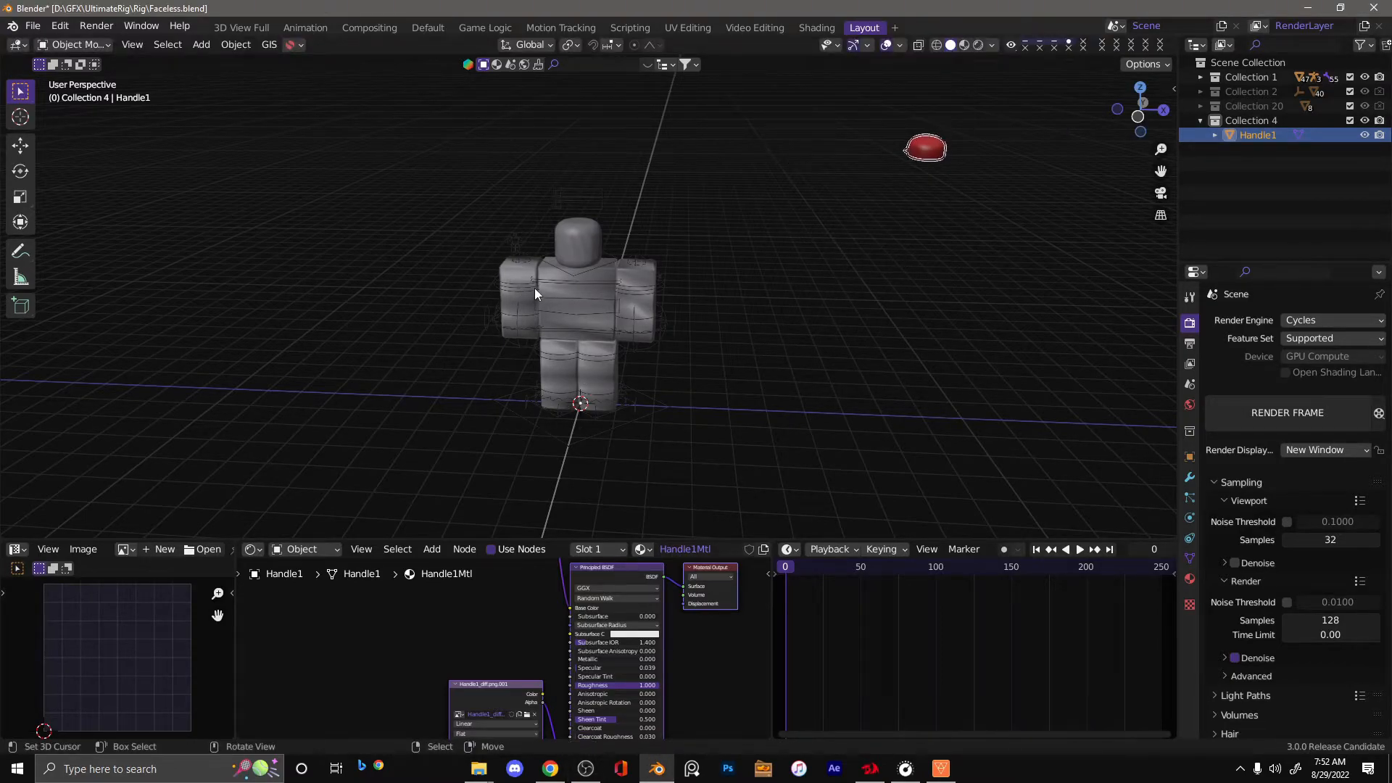
# Place the Handle1 cap on the head and parent it to the Head bone in Pose Mode
pyautogui.click(235, 45)
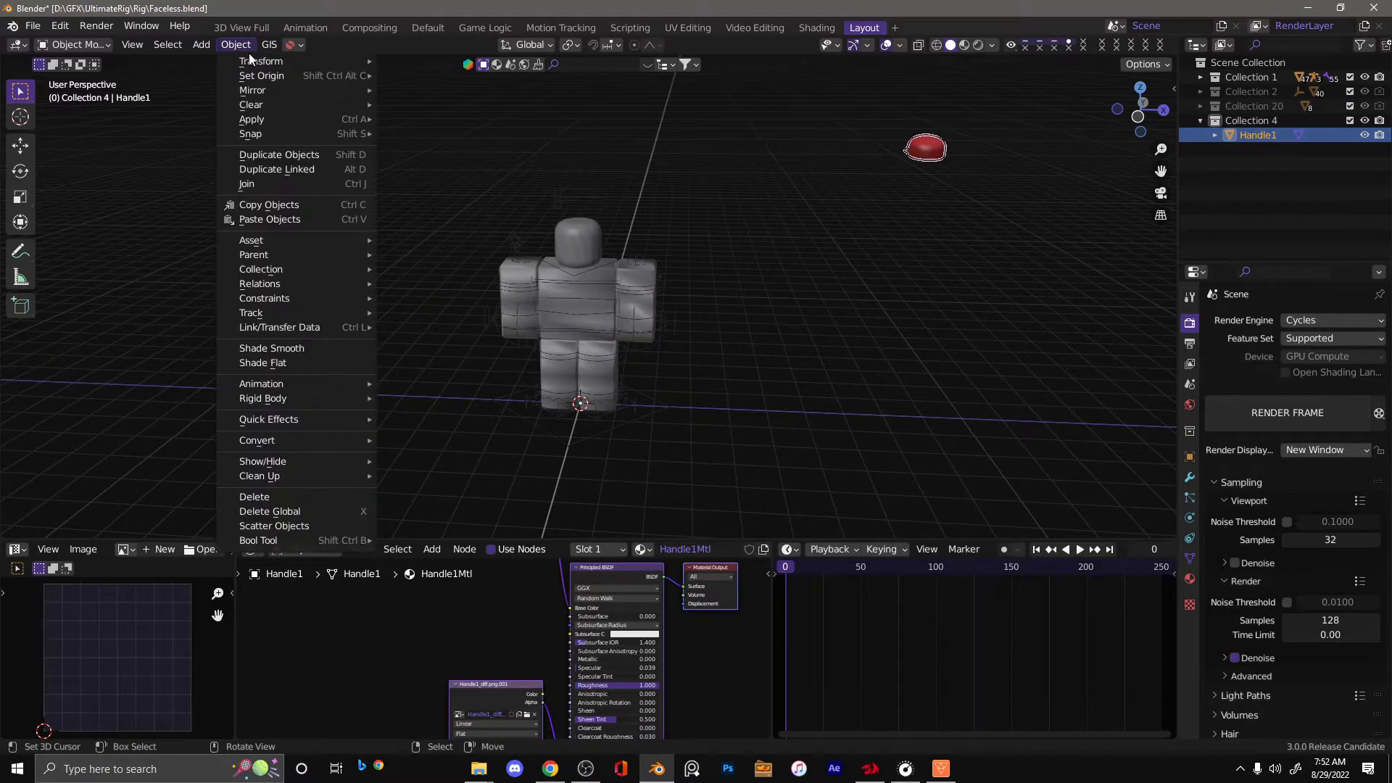
pyautogui.moveTo(261, 74)
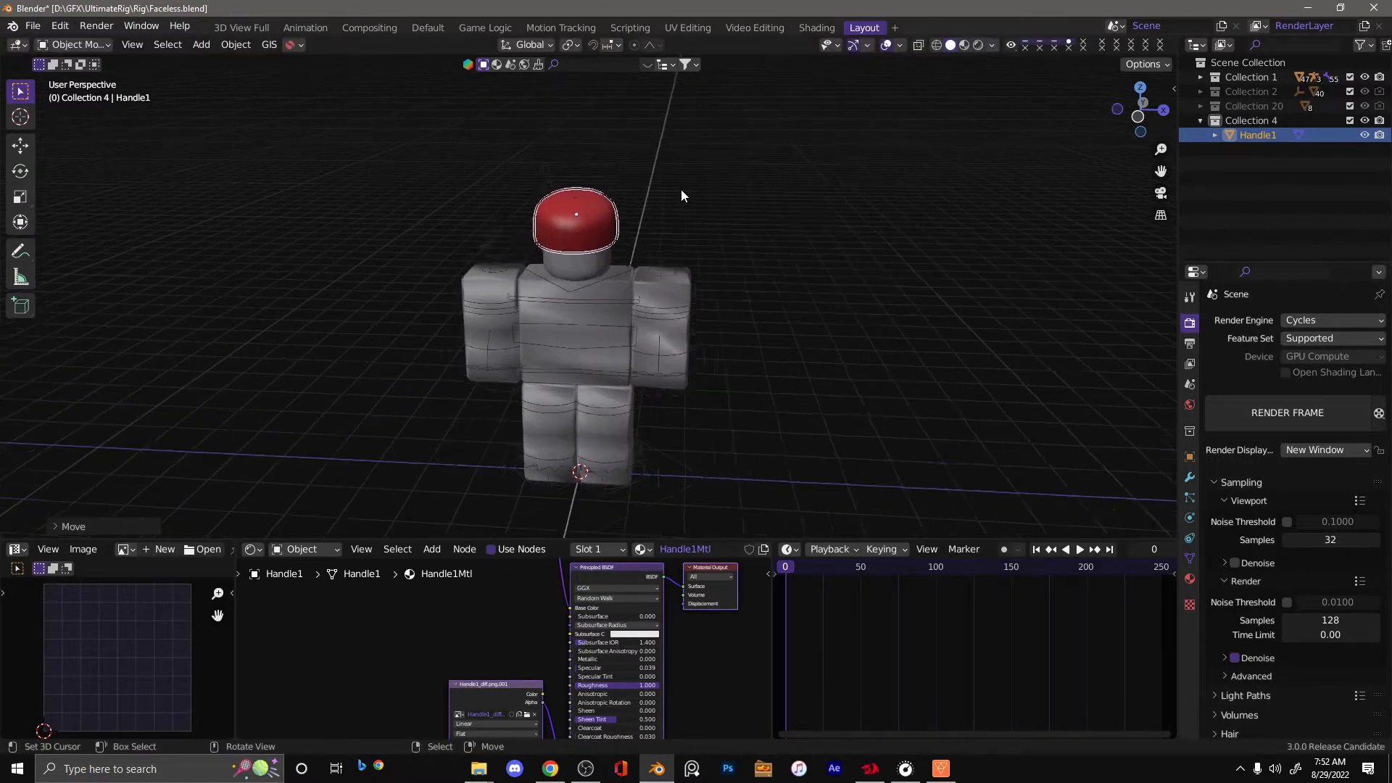
pyautogui.press('r')
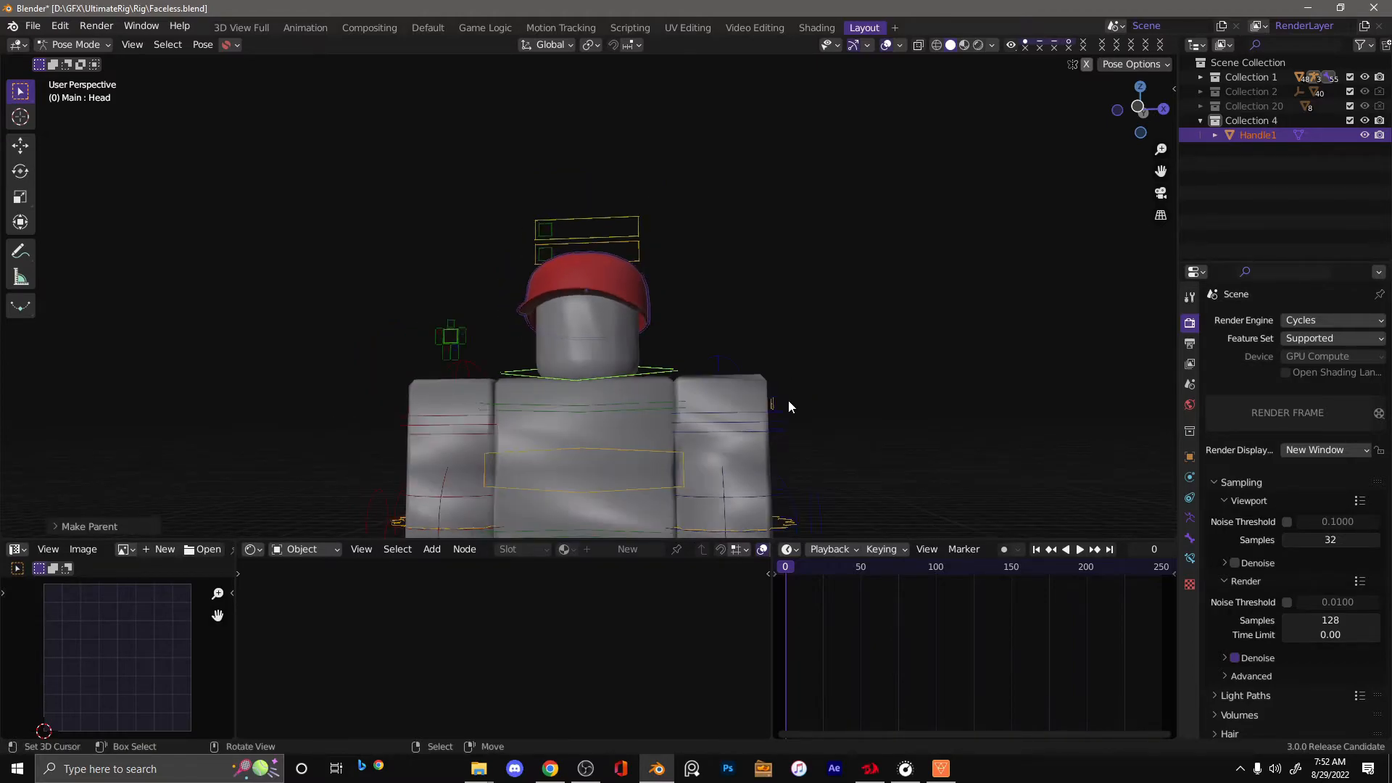
pyautogui.press('r')
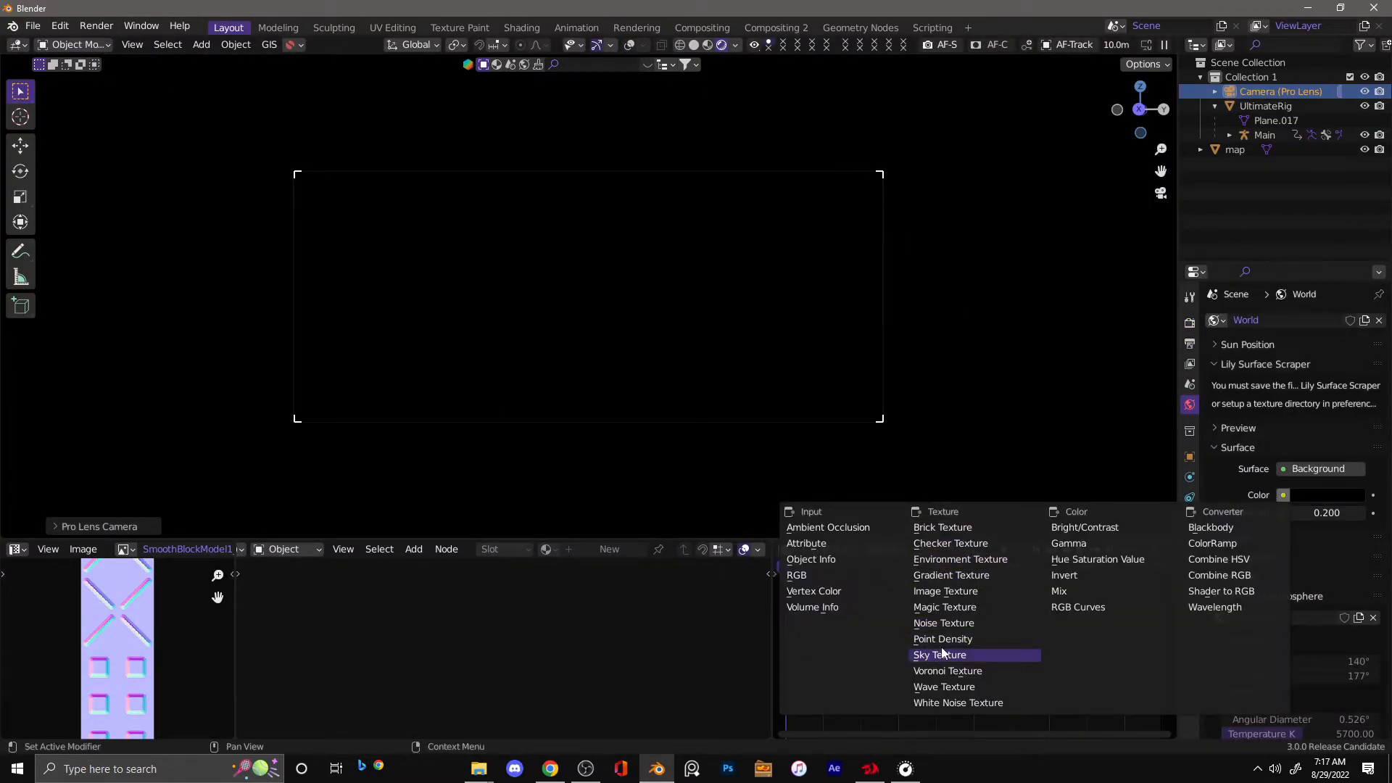
# Light the world with a Nishita Sky Texture and select the UltimateRig avatar
pyautogui.click(938, 654)
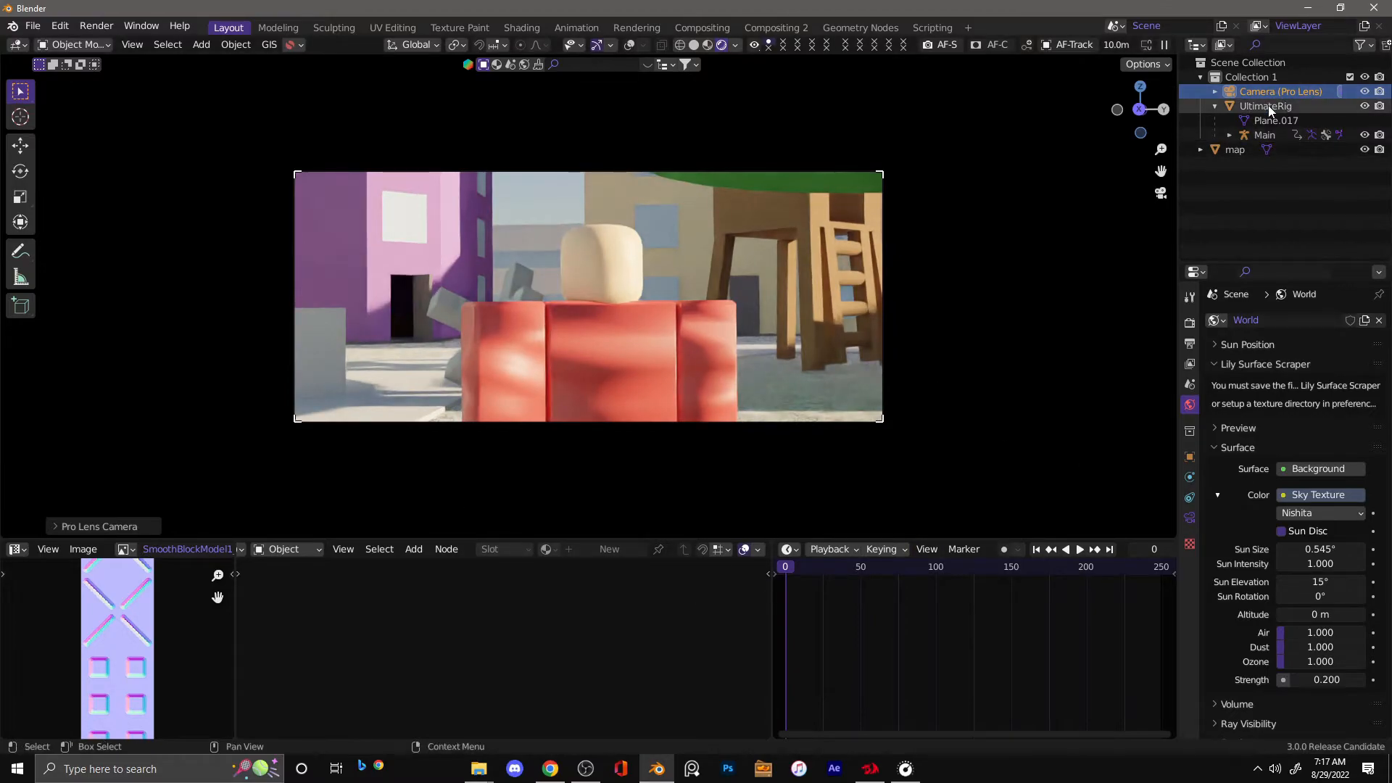
pyautogui.click(1265, 106)
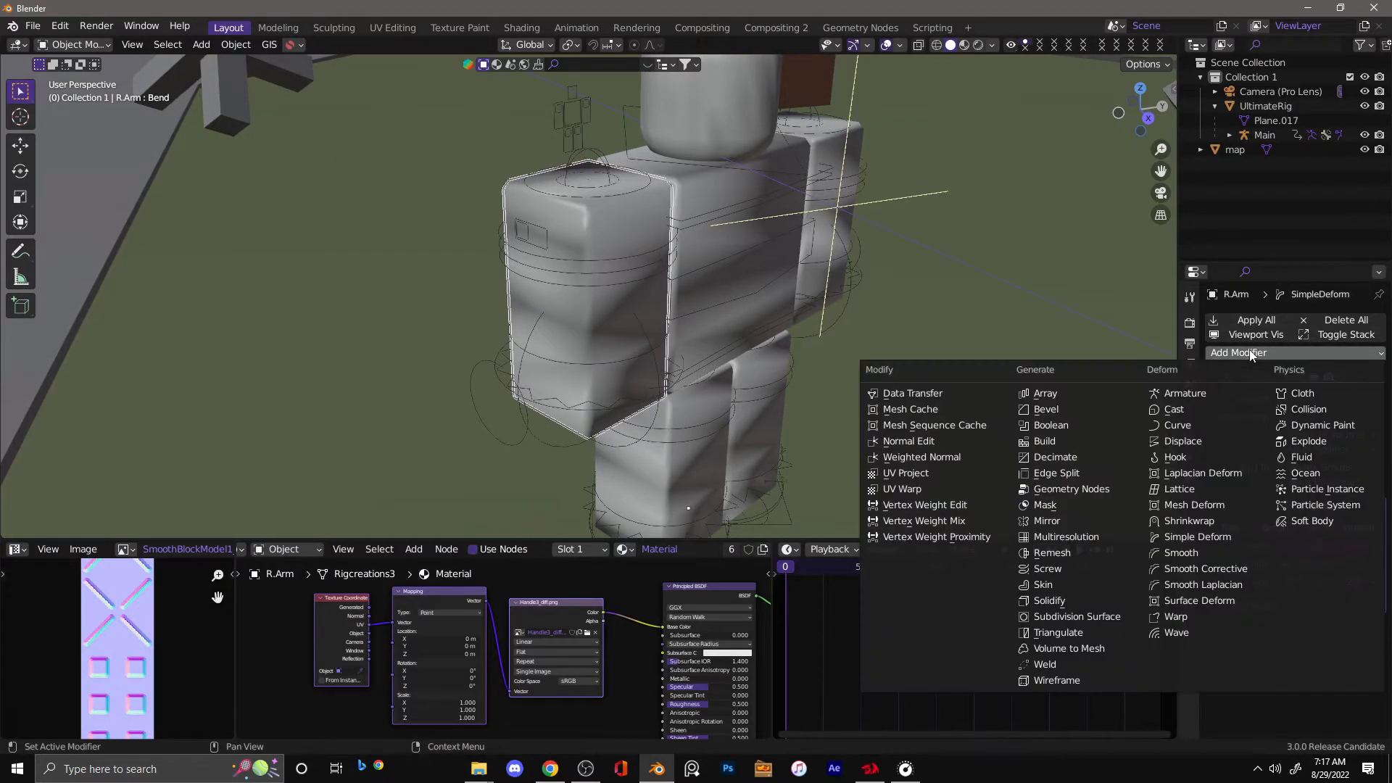
# Add Multiresolution smoothing to the right arm and right leg, subdividing each, then select the head
pyautogui.click(1065, 536)
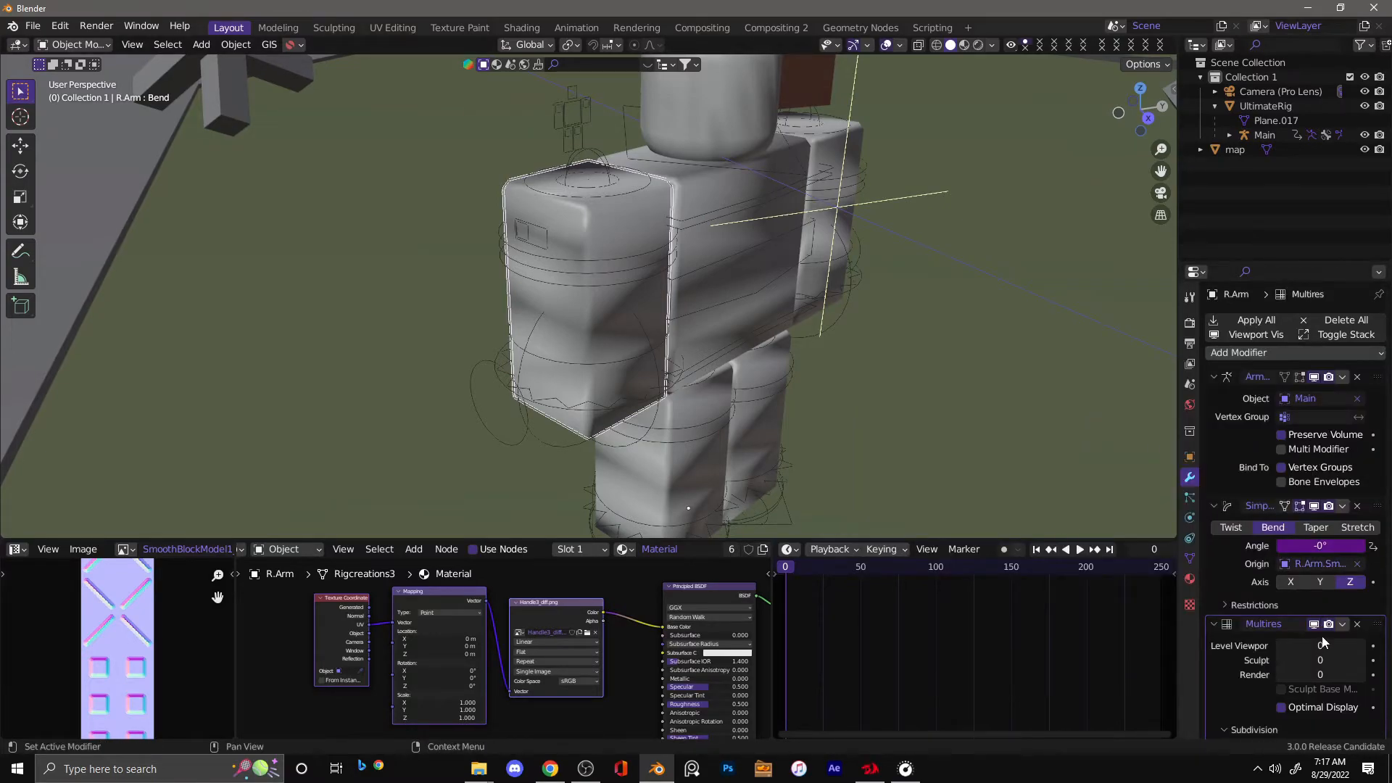
pyautogui.click(1295, 635)
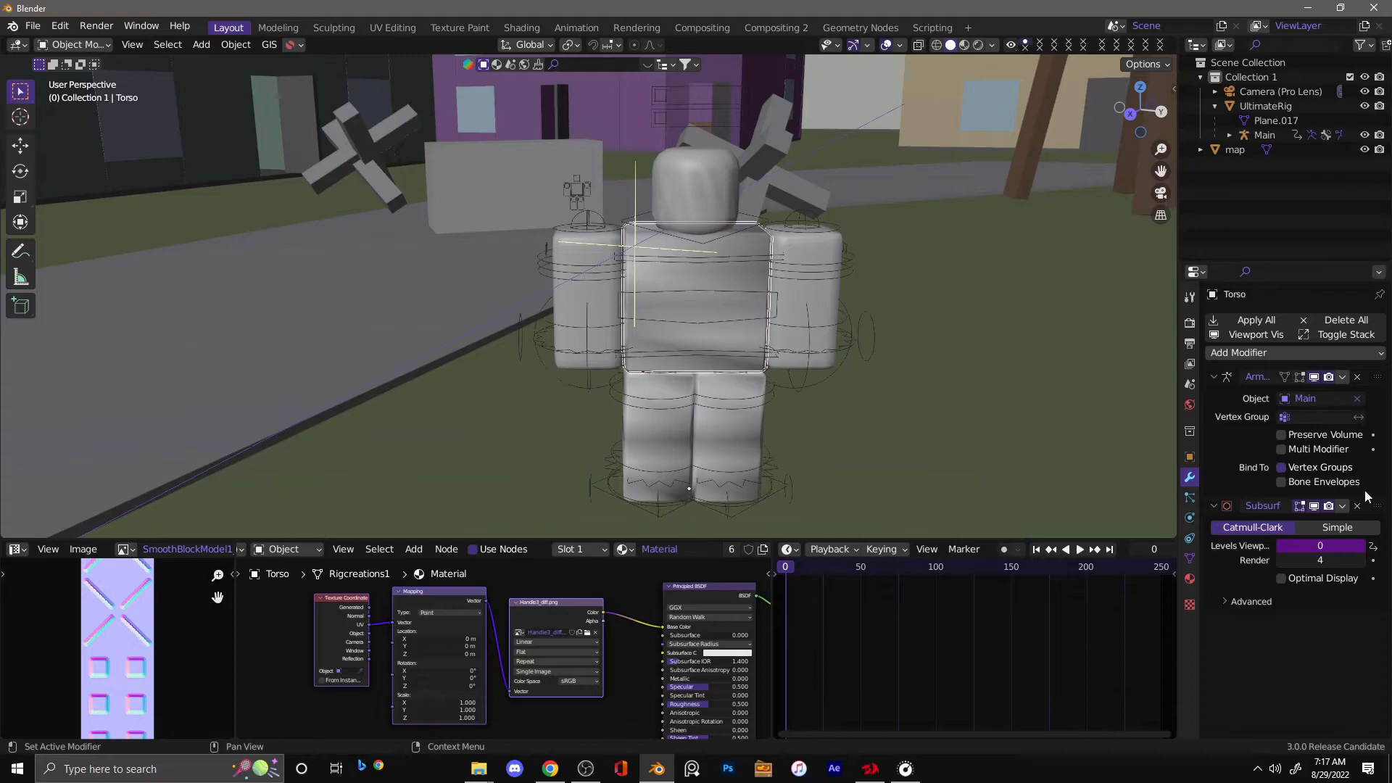
pyautogui.click(1241, 353)
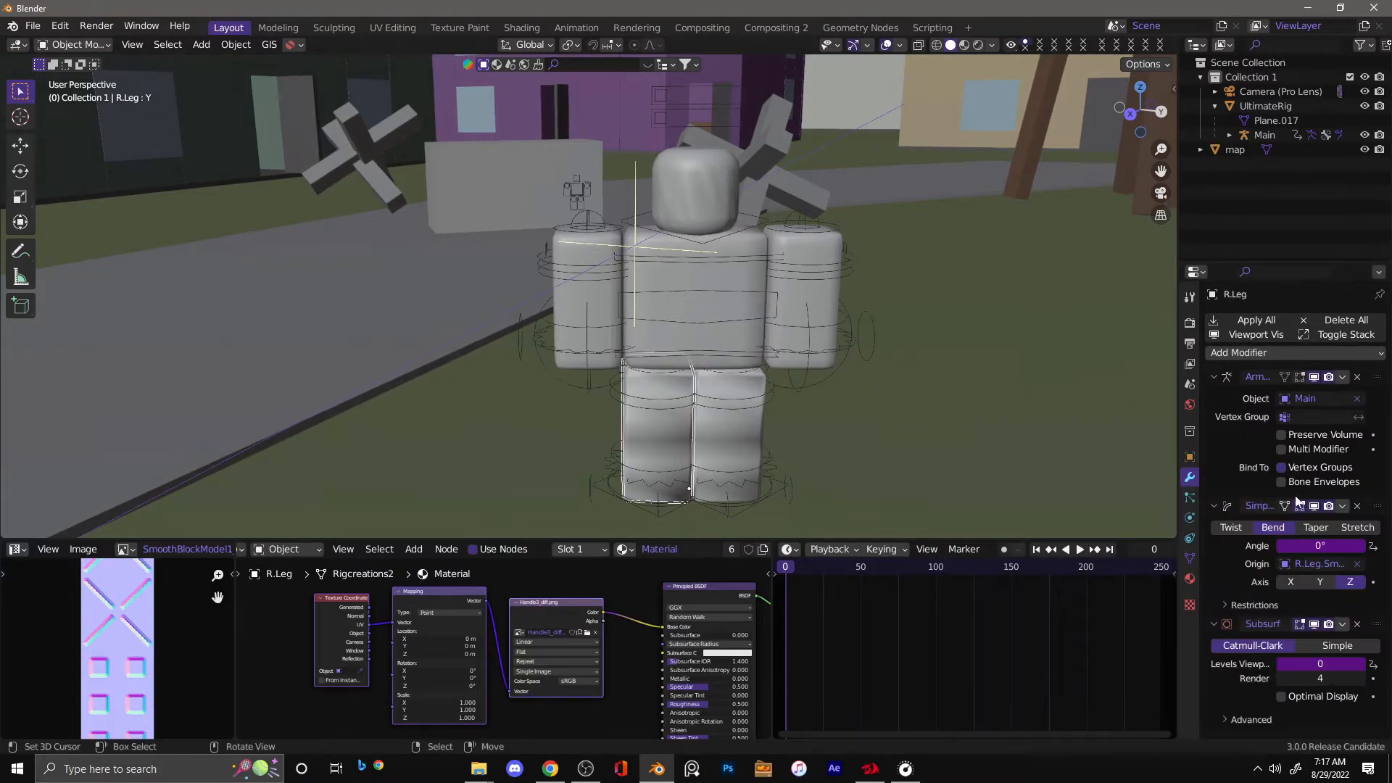
pyautogui.click(1238, 351)
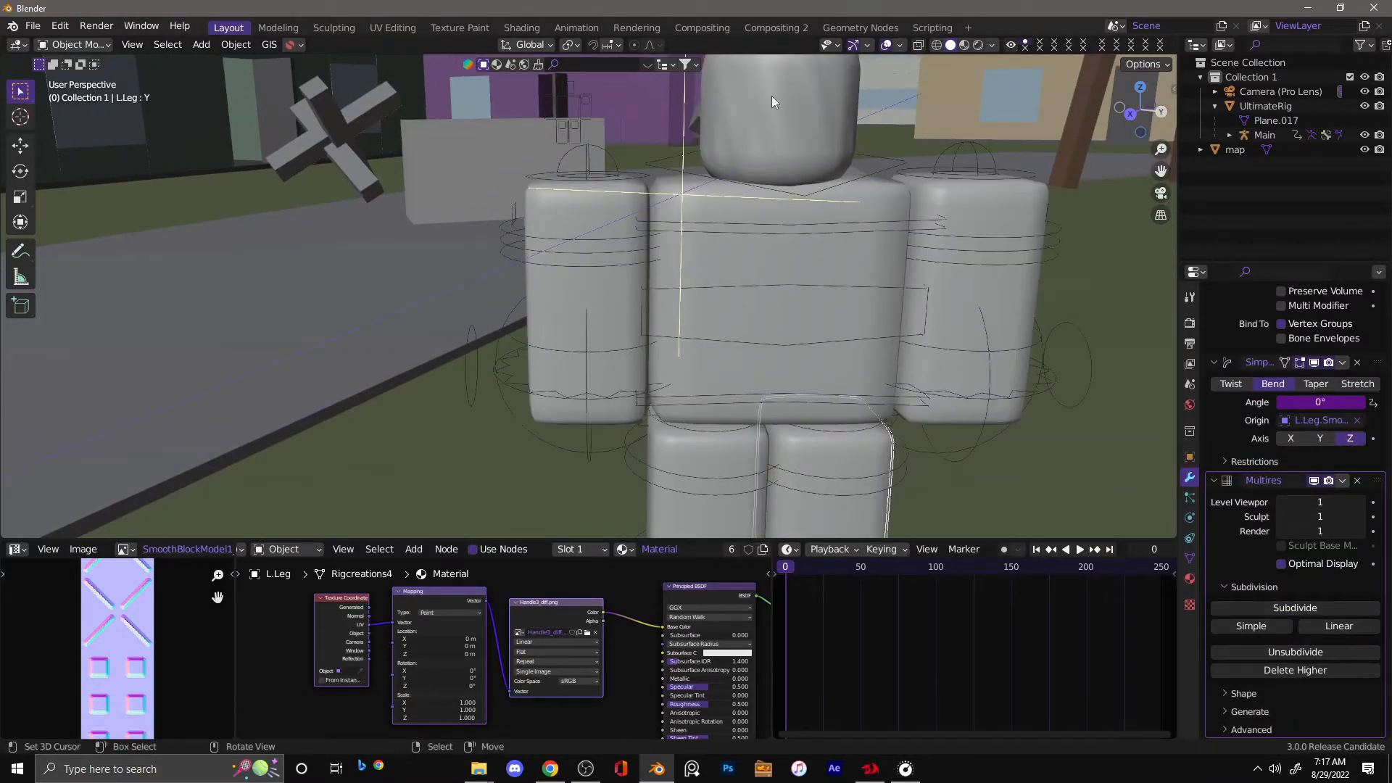
pyautogui.click(777, 116)
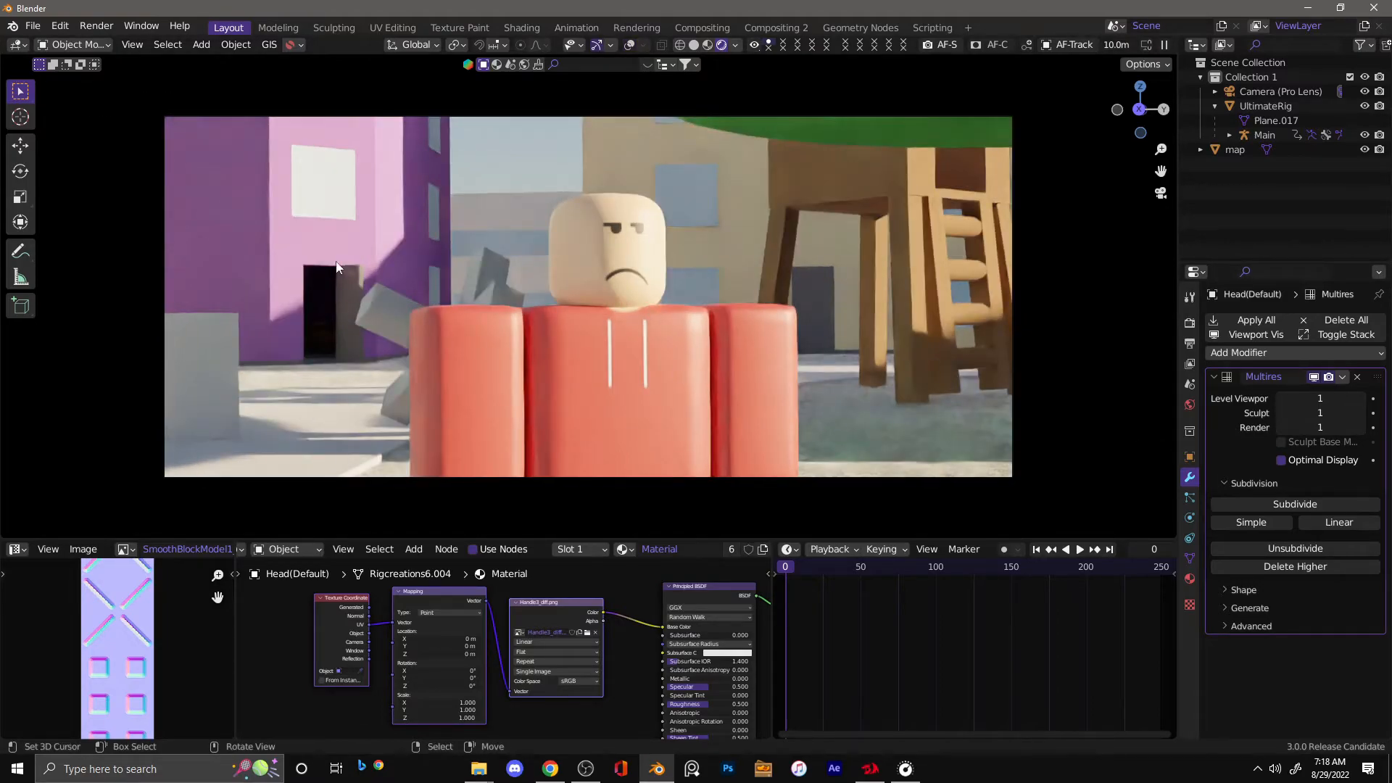
# Adjust the sky's sun to -23.8° rotation, about 20.6° elevation, 15° size and more ozone
pyautogui.click(1189, 405)
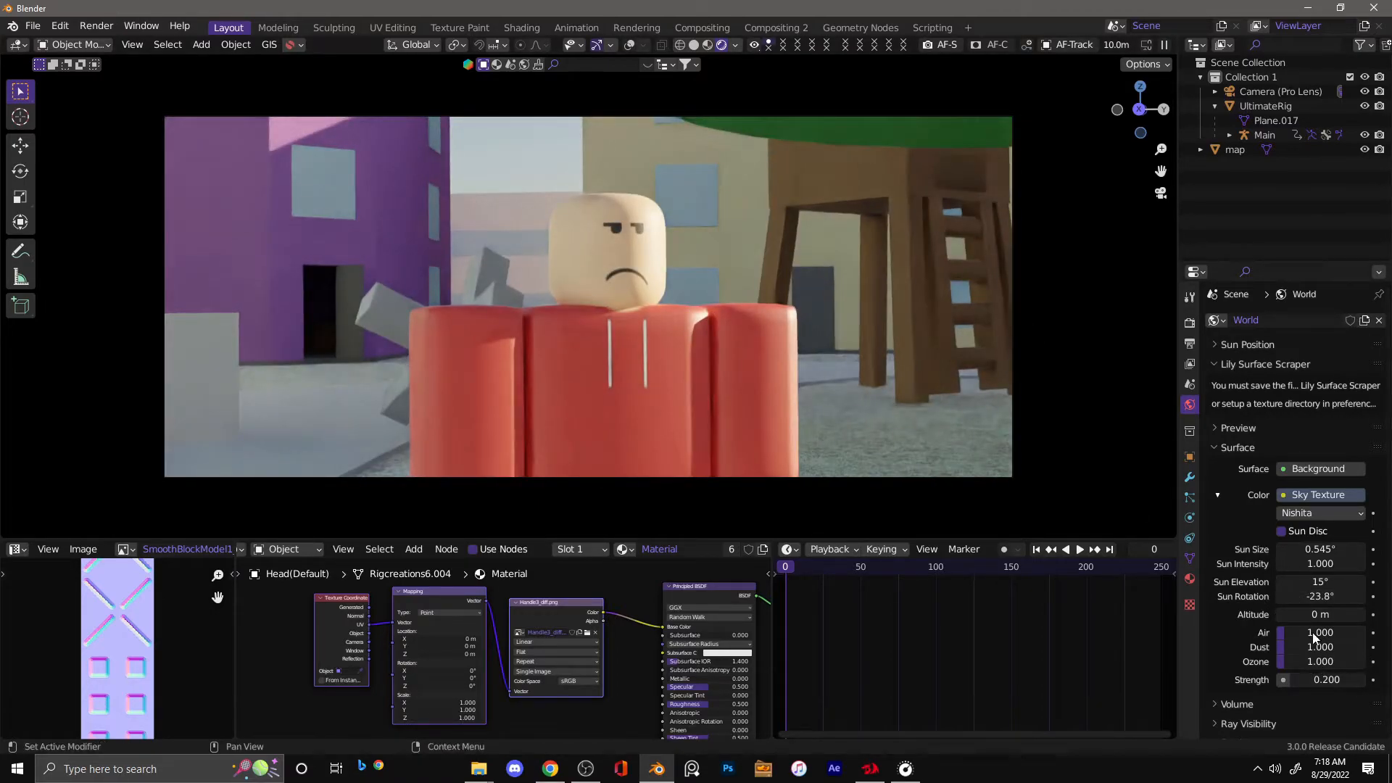
pyautogui.moveTo(1322, 581); pyautogui.dragTo(1330, 581)
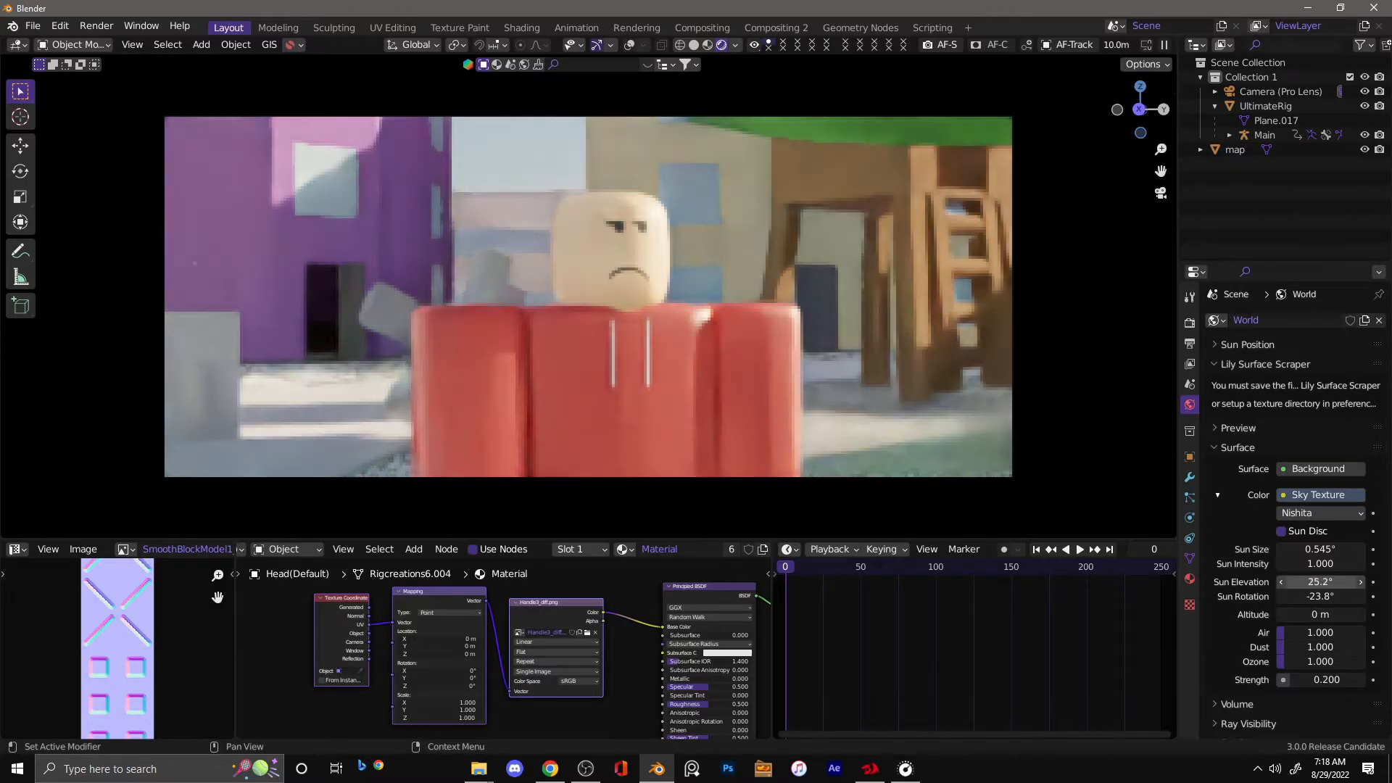
pyautogui.moveTo(1349, 581); pyautogui.dragTo(1313, 582)
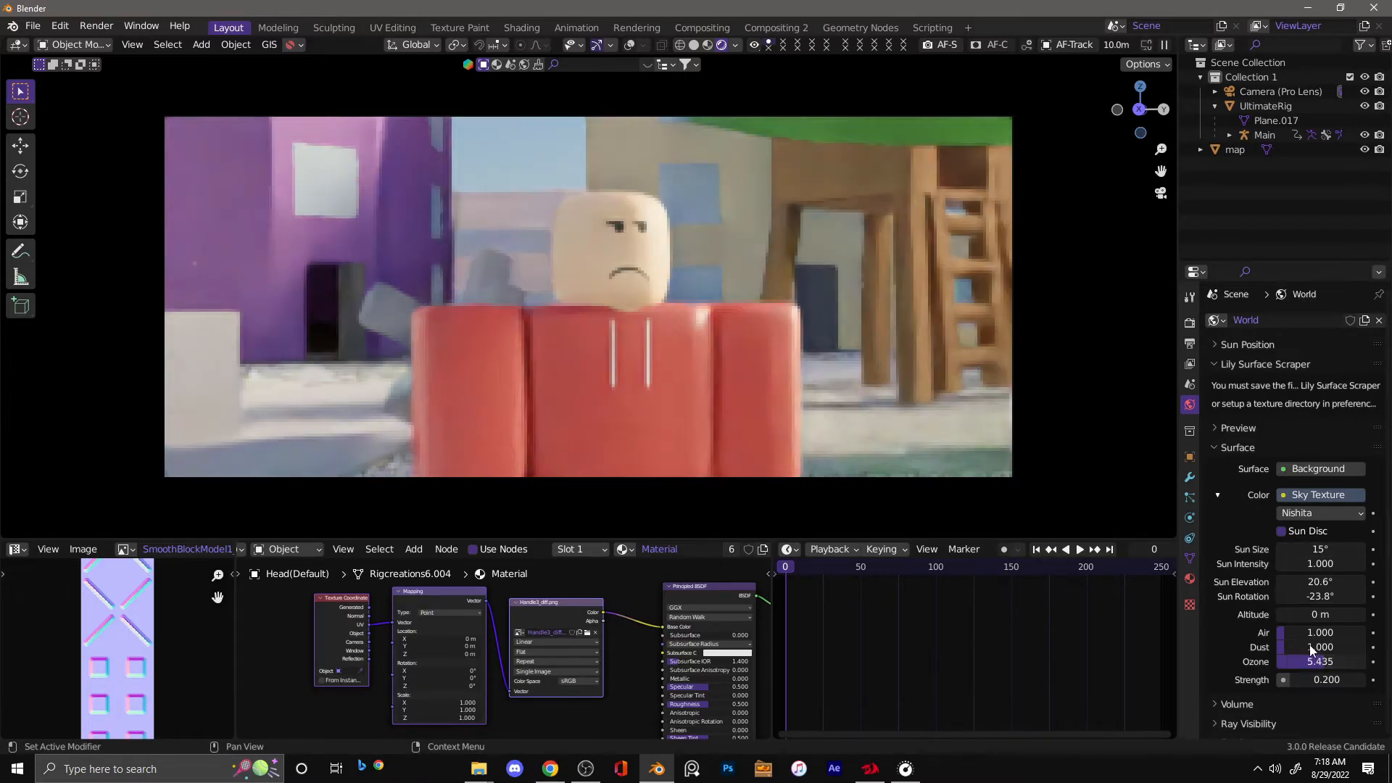
pyautogui.moveTo(1318, 632); pyautogui.dragTo(1318, 632)
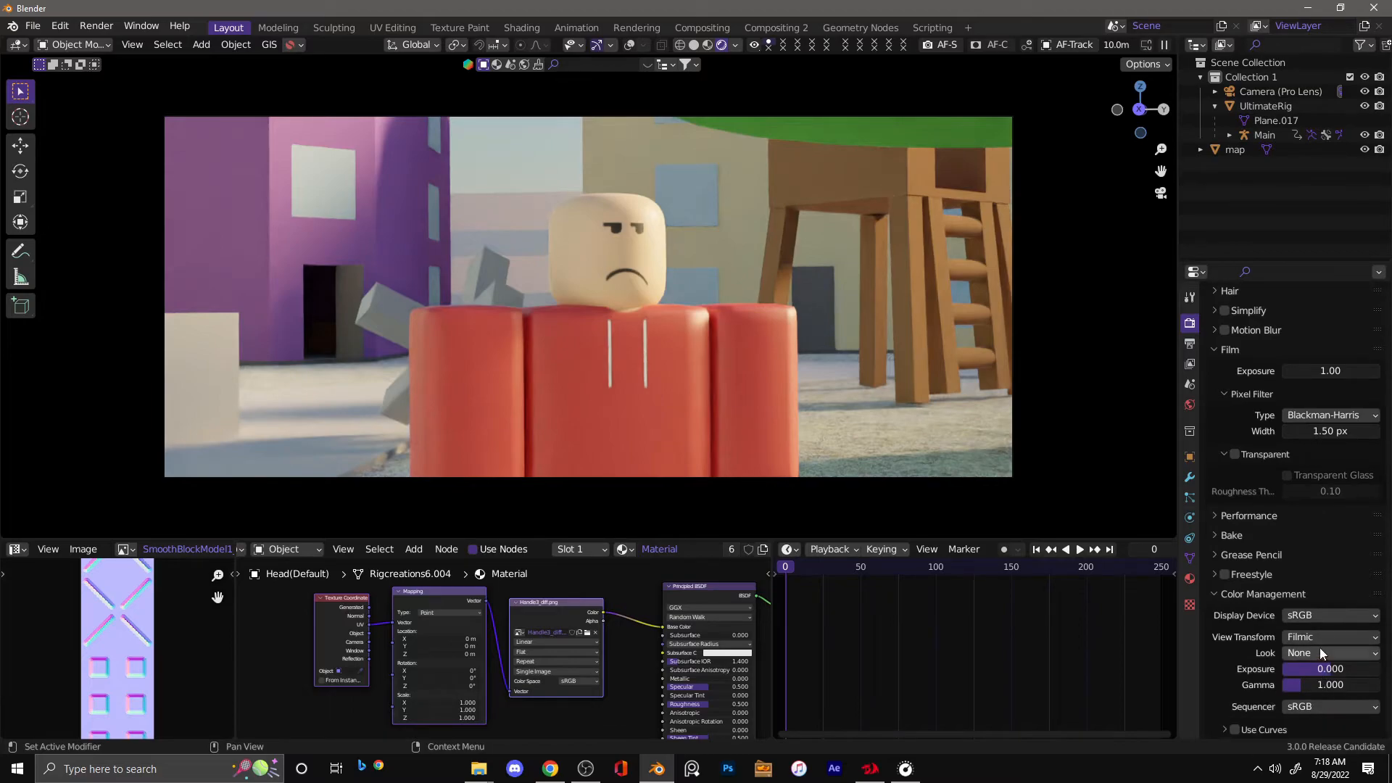
# Set the Filmic look to Medium High Contrast and lower gamma to 0.890
pyautogui.click(1329, 652)
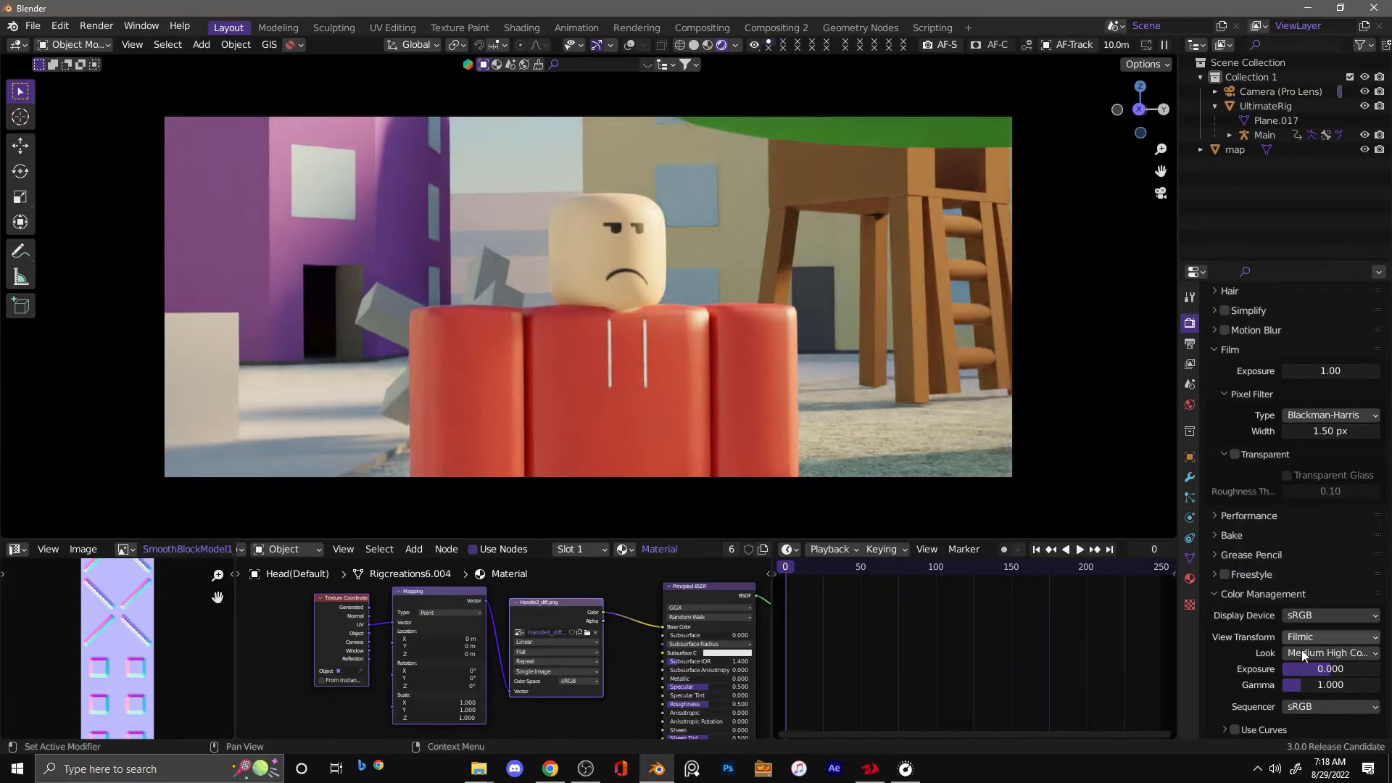
pyautogui.moveTo(1331, 684); pyautogui.dragTo(1292, 684)
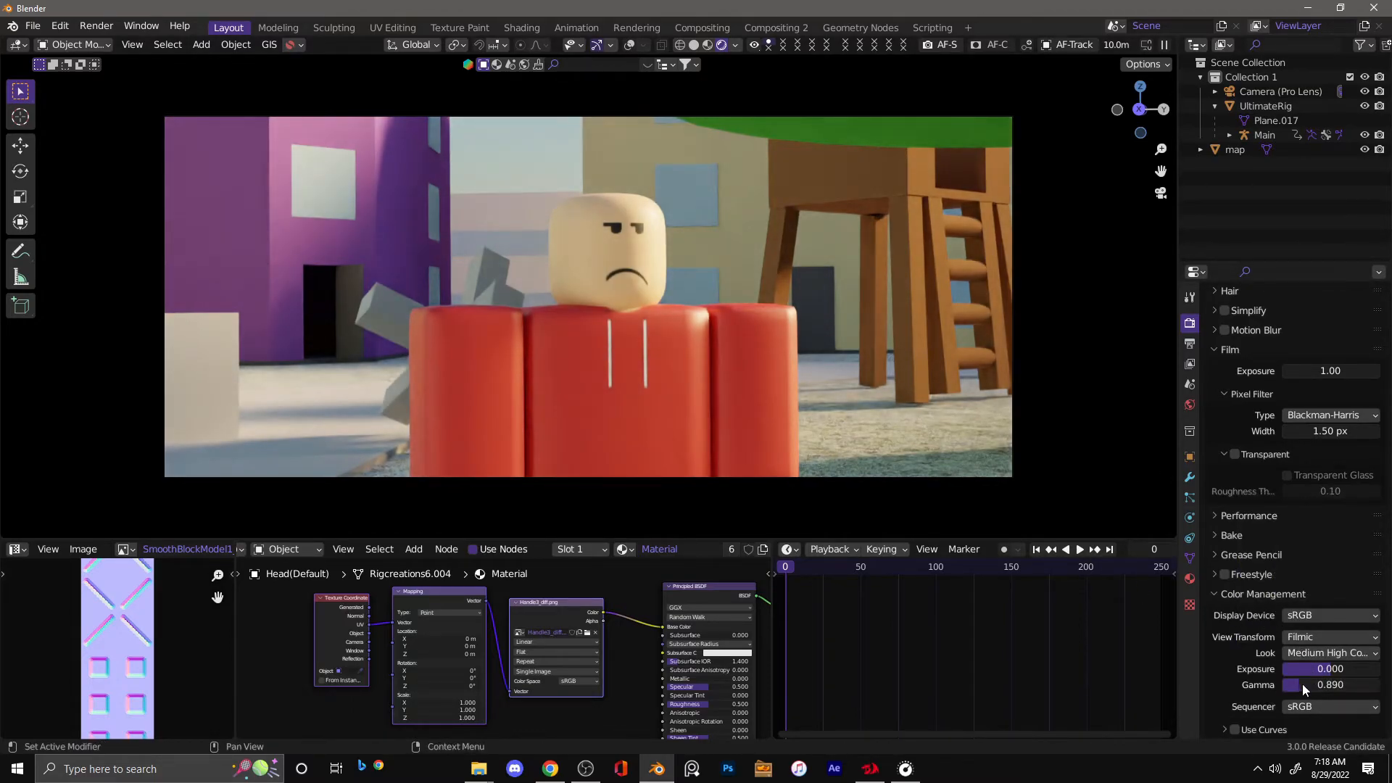
pyautogui.click(1329, 636)
pyautogui.write('80')
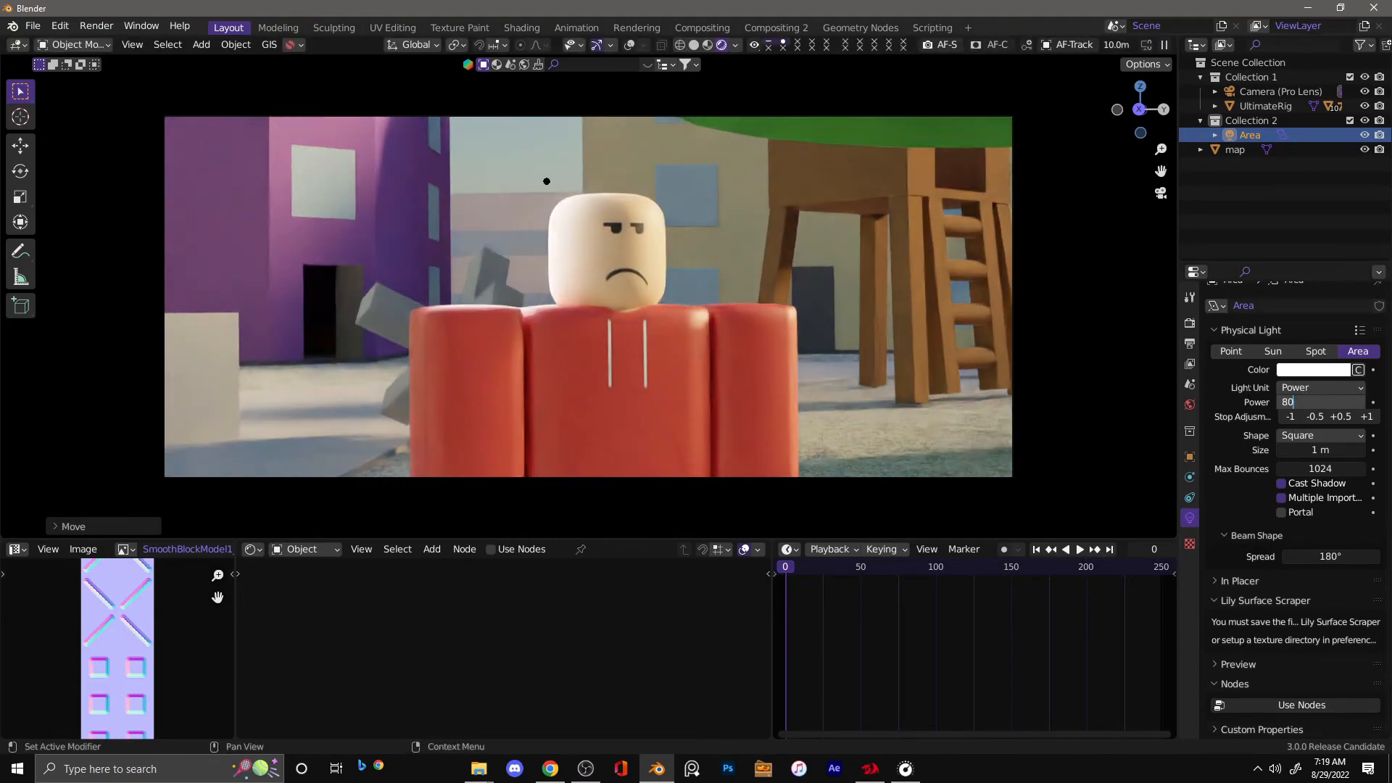
# Choose the colour for the 250 W area light, still pure white
pyautogui.click(1313, 369)
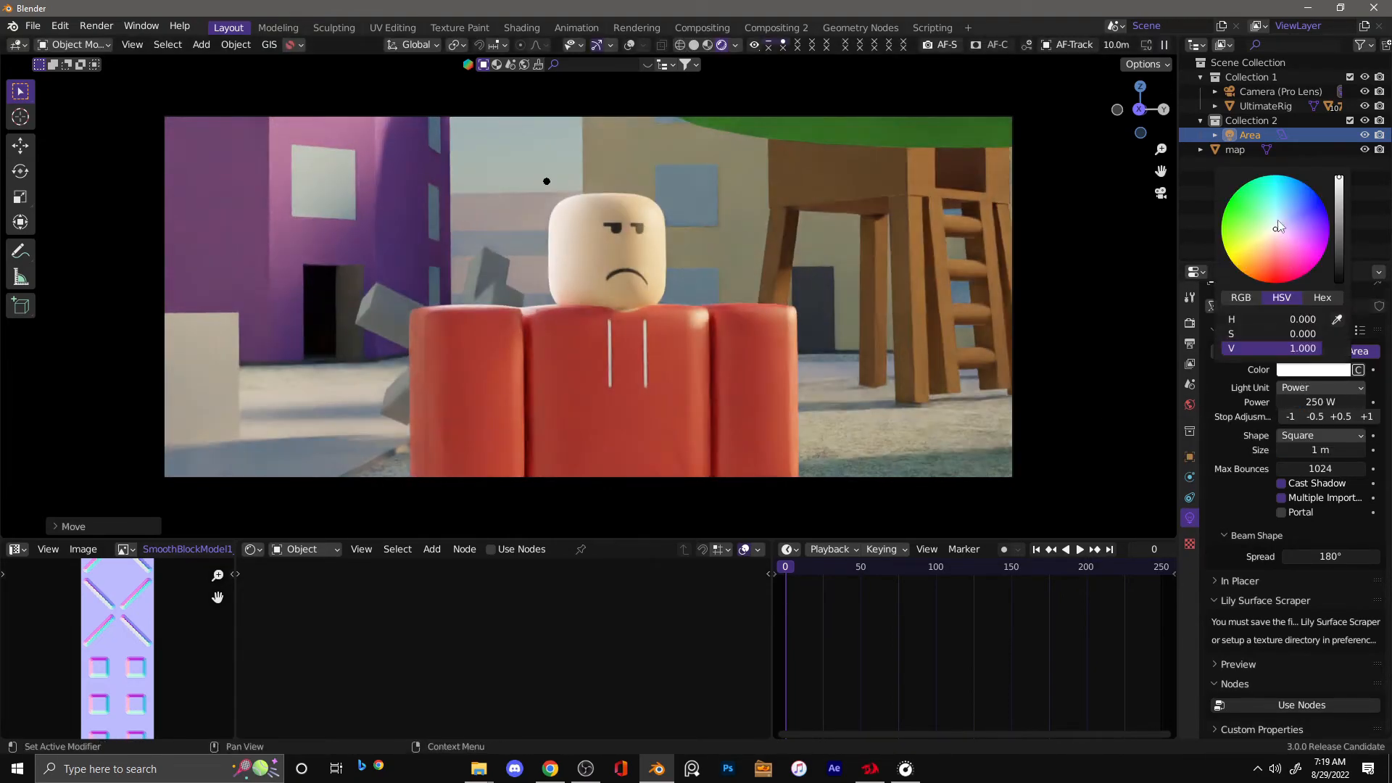